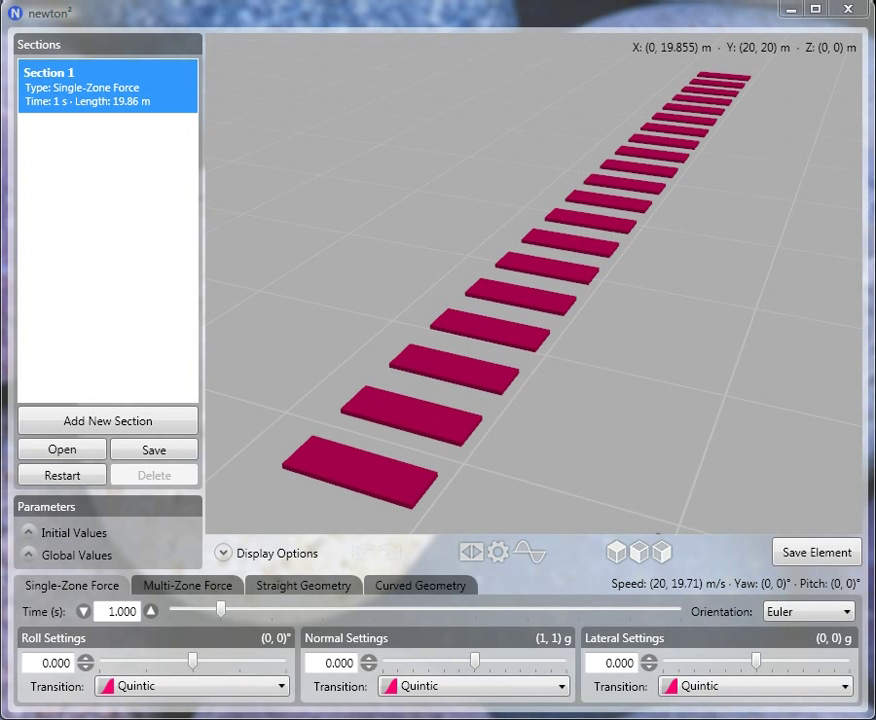
pyautogui.moveTo(470, 556)
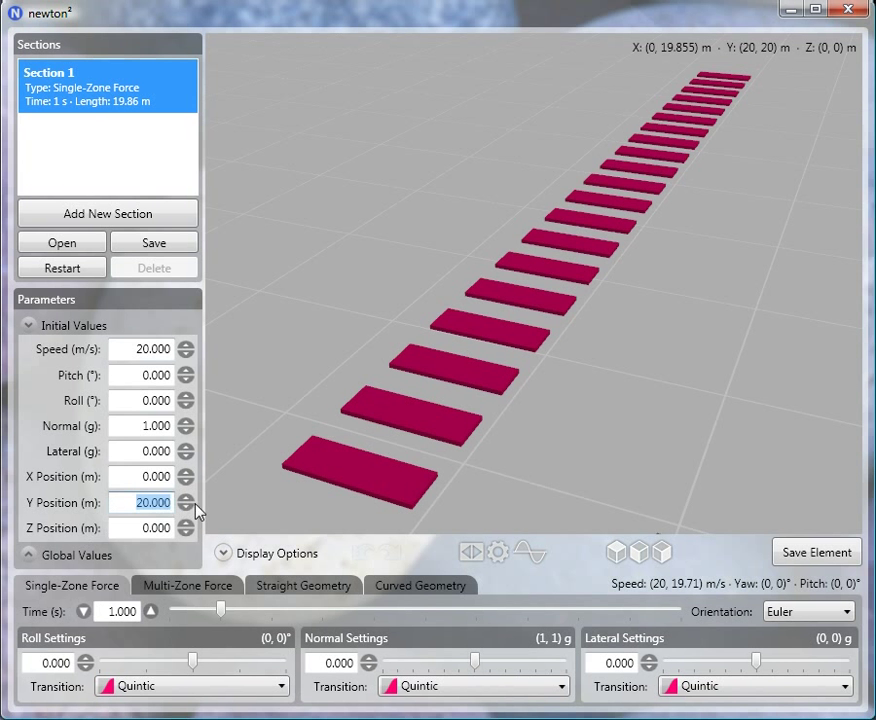
# Lower the starting Y position under Initial Values from 20 m to 5 m
pyautogui.click(29, 324)
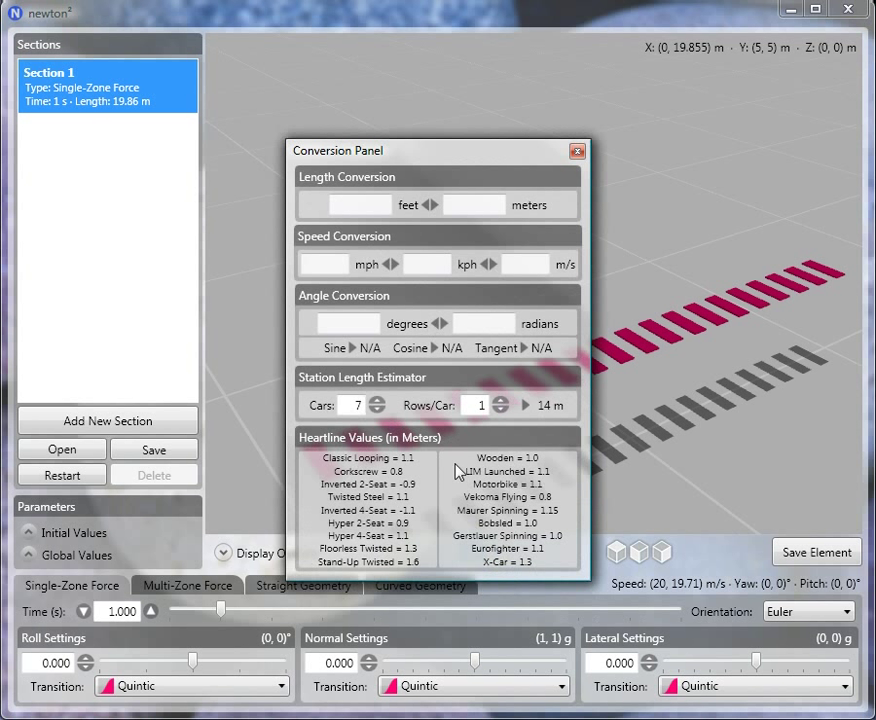
pyautogui.moveTo(330, 415)
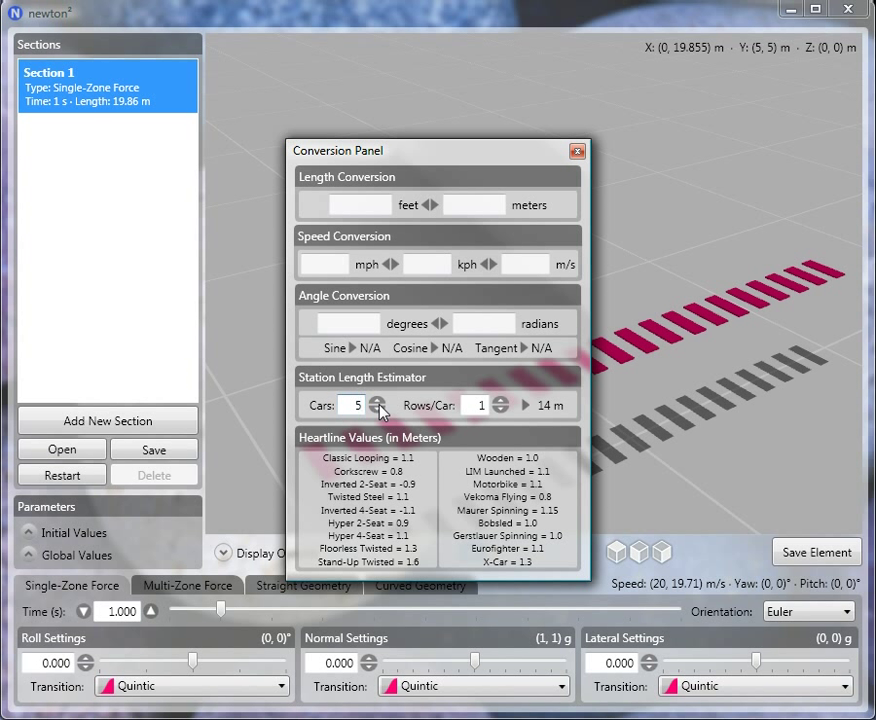
pyautogui.click(501, 400)
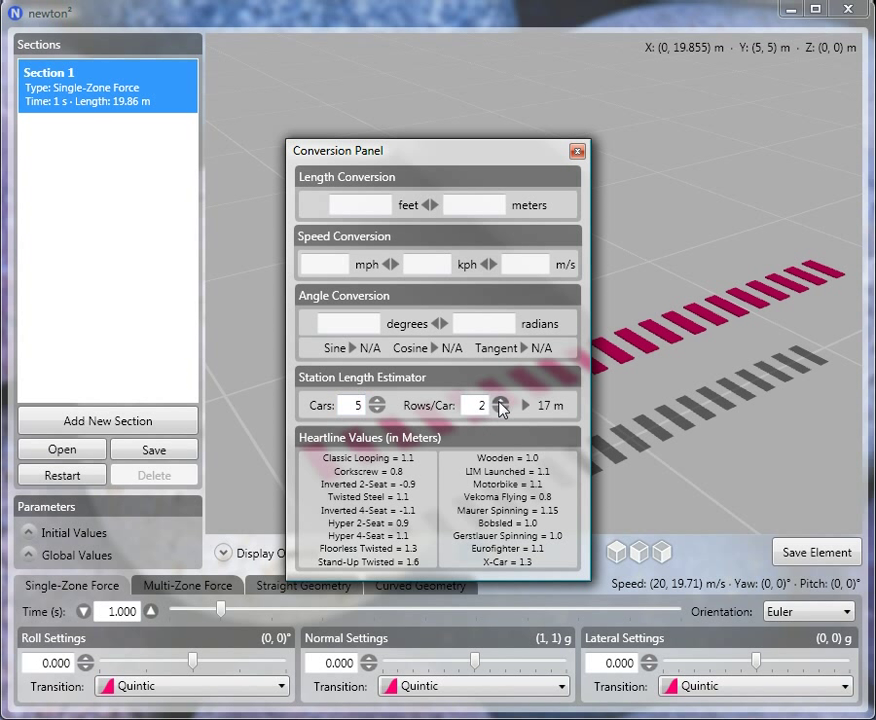
pyautogui.click(480, 405)
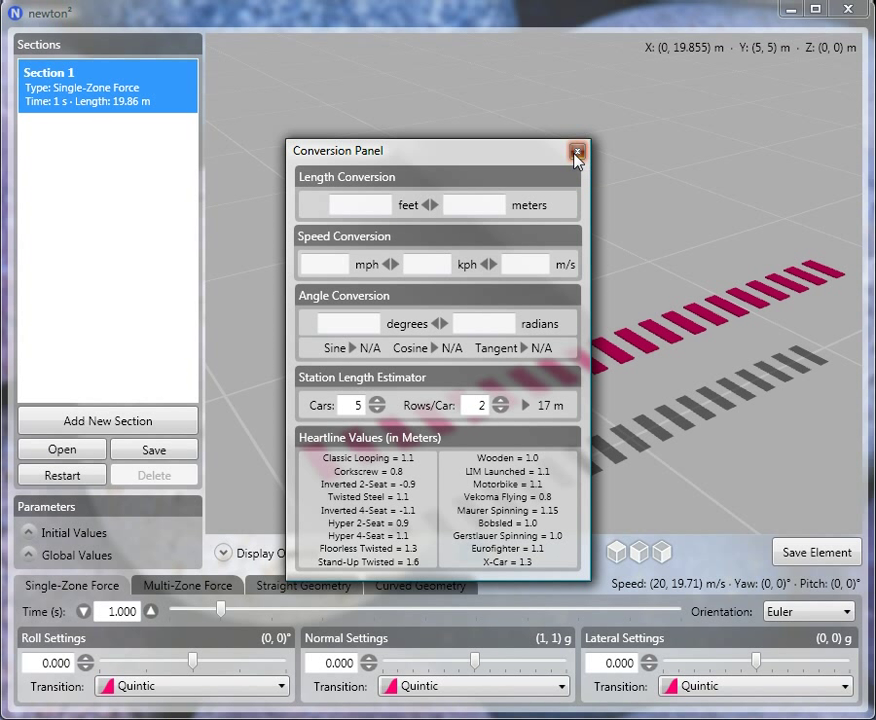
pyautogui.click(577, 150)
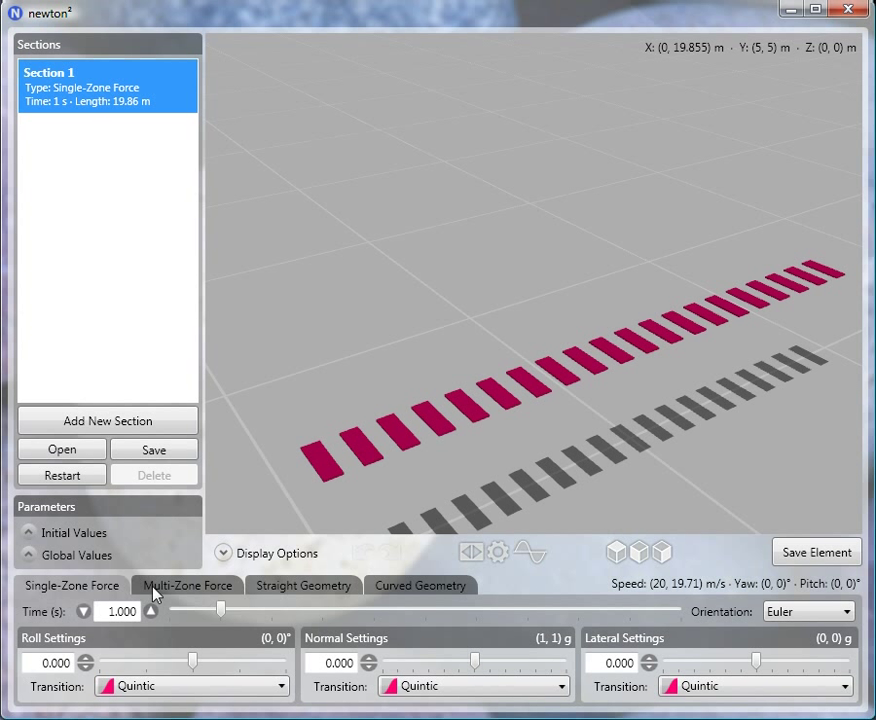
# Make Section 1 a 17 m straight piece with a manual 10 m/s exit speed
pyautogui.click(302, 585)
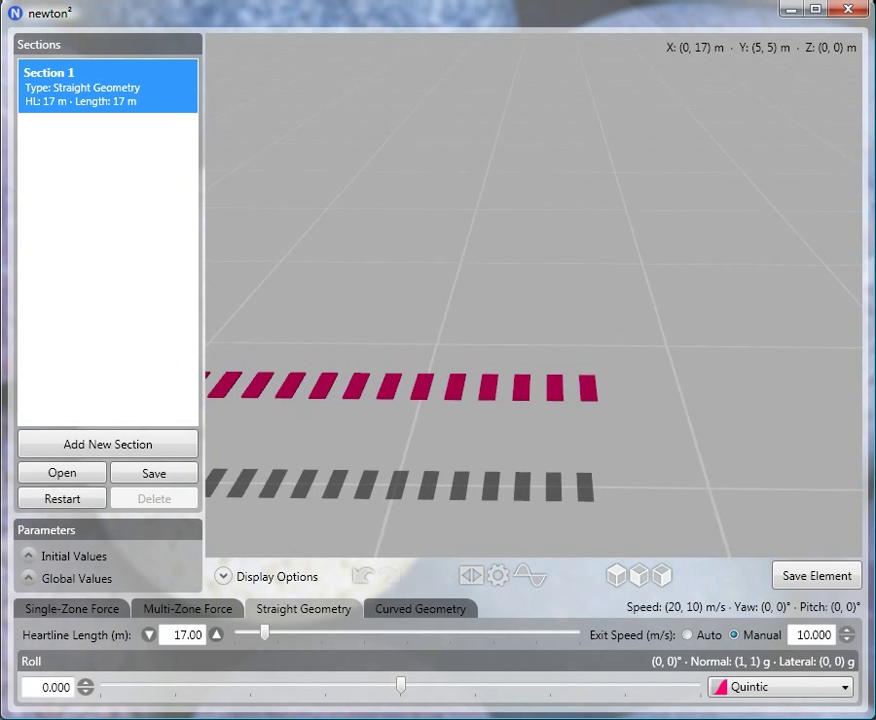
pyautogui.moveTo(107, 444)
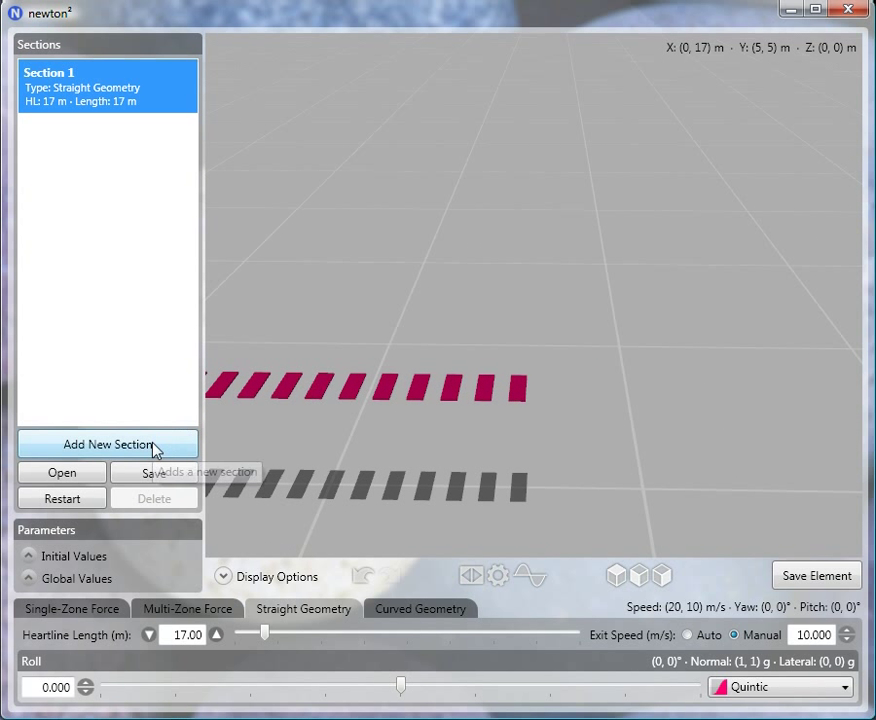
# Add Section 2 as a 30° curve: 12 m radius, 5° lead in/out, 90° direction
pyautogui.click(108, 444)
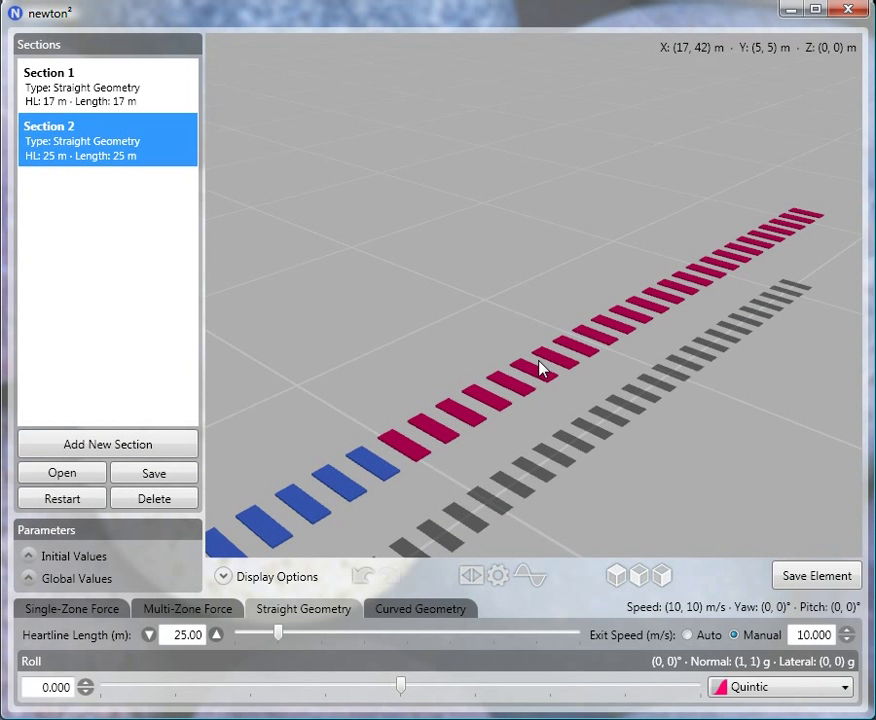
pyautogui.click(420, 609)
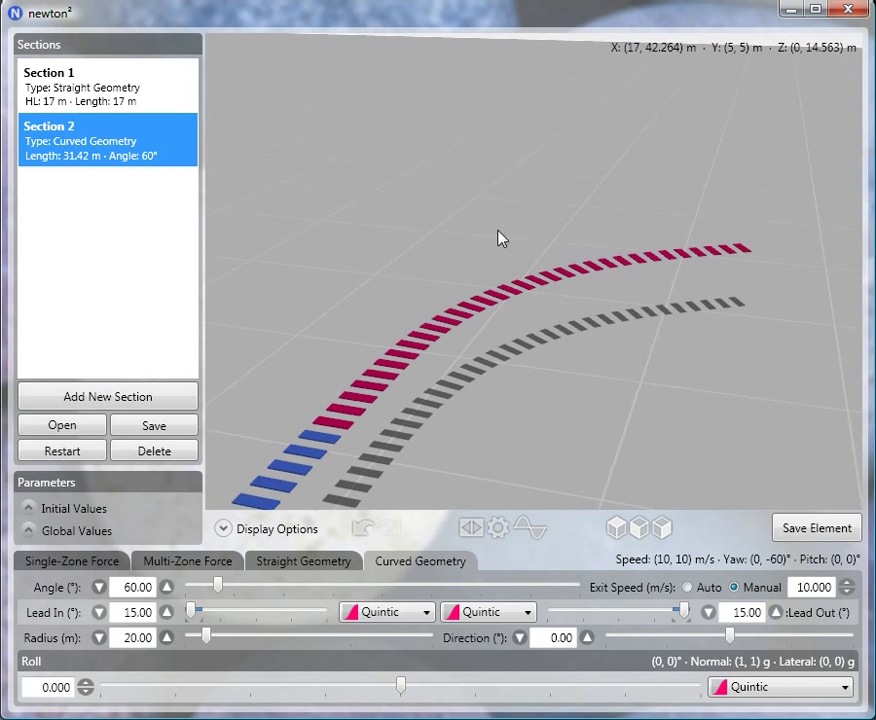
pyautogui.moveTo(728, 637); pyautogui.dragTo(658, 637)
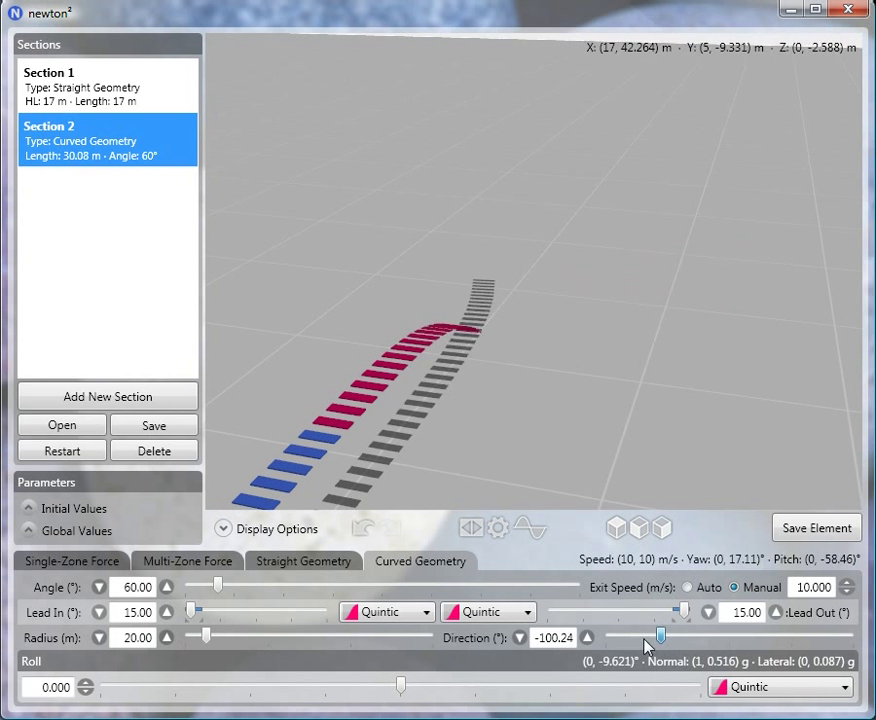
pyautogui.moveTo(660, 637); pyautogui.dragTo(693, 637)
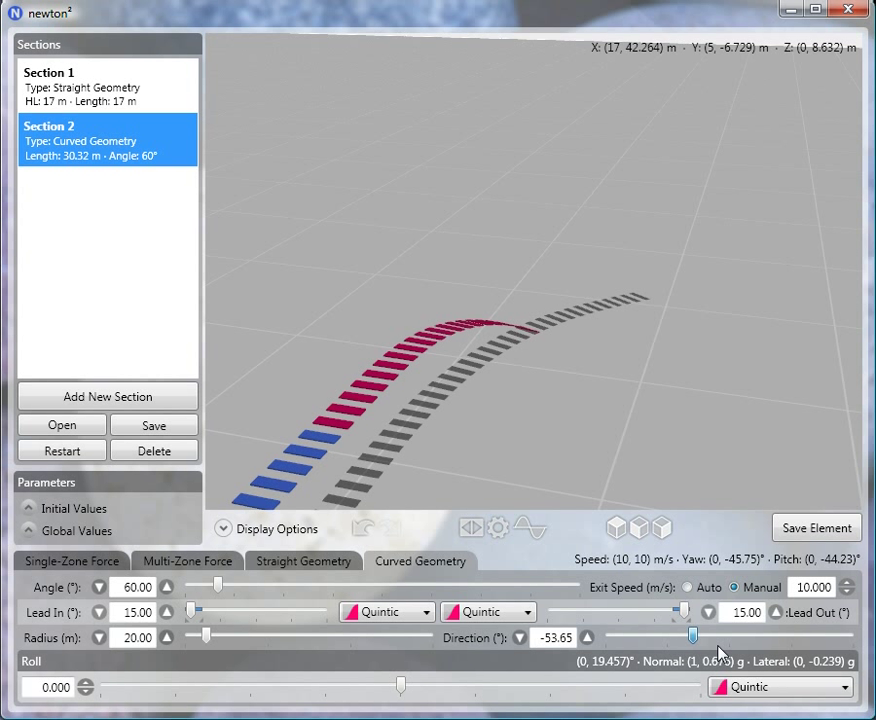
pyautogui.moveTo(693, 637); pyautogui.dragTo(815, 637)
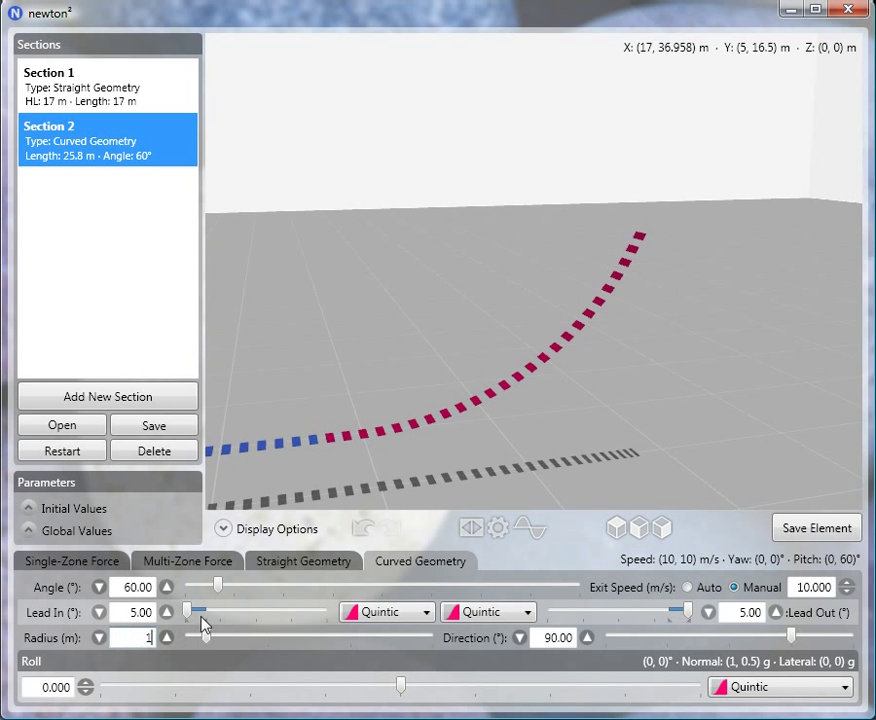
pyautogui.write('12.00')
pyautogui.click(133, 587)
pyautogui.write('30')
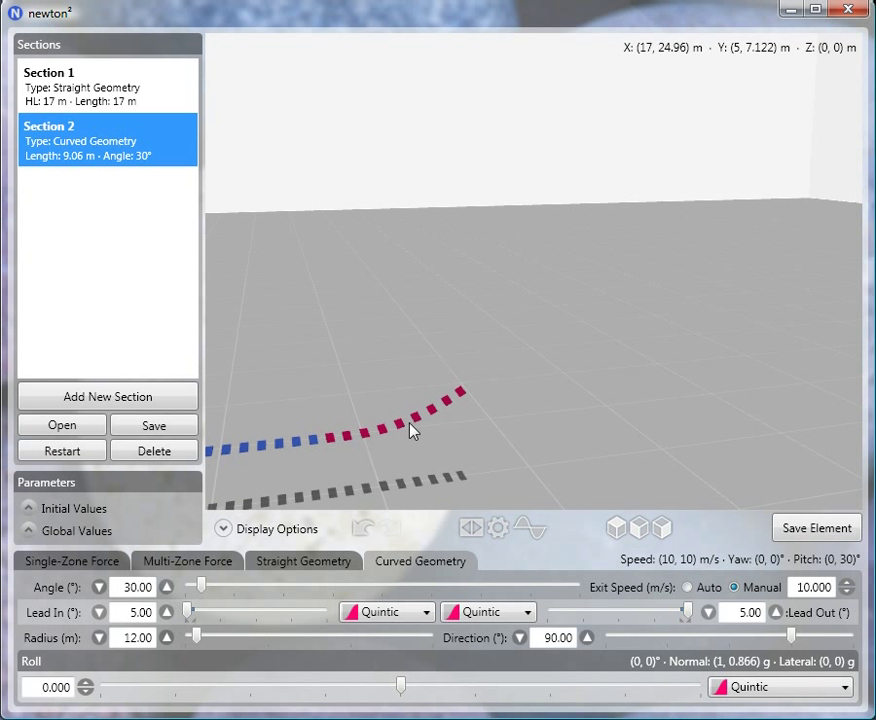
pyautogui.moveTo(262, 553)
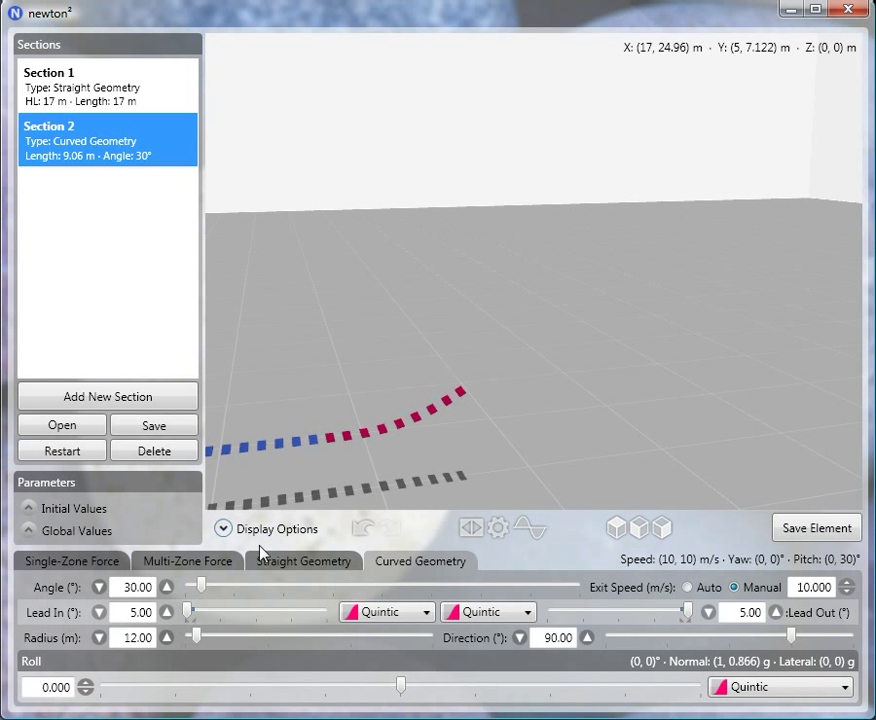
pyautogui.moveTo(407, 442)
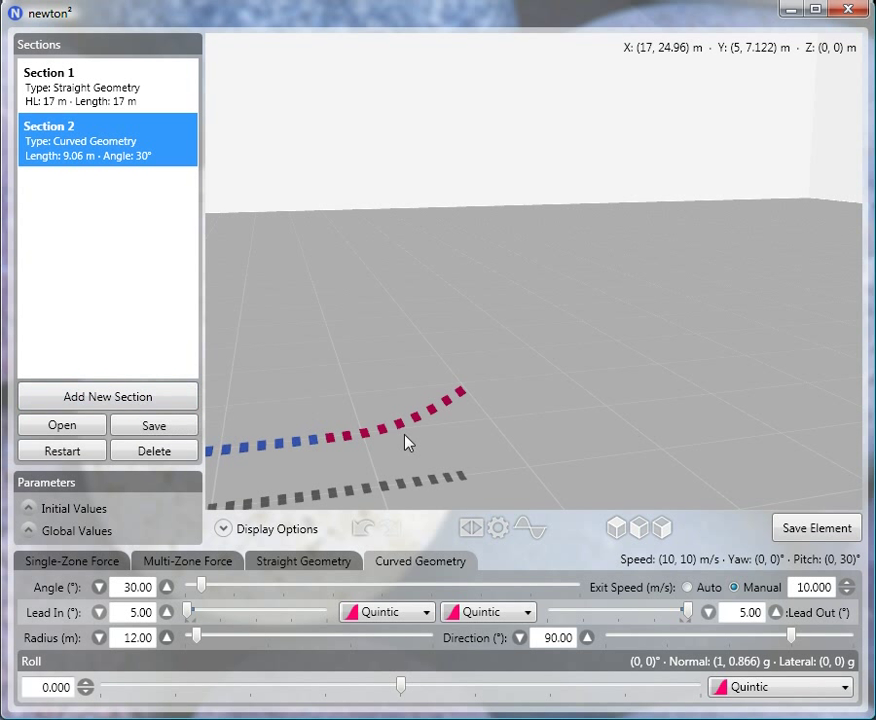
pyautogui.moveTo(107, 396)
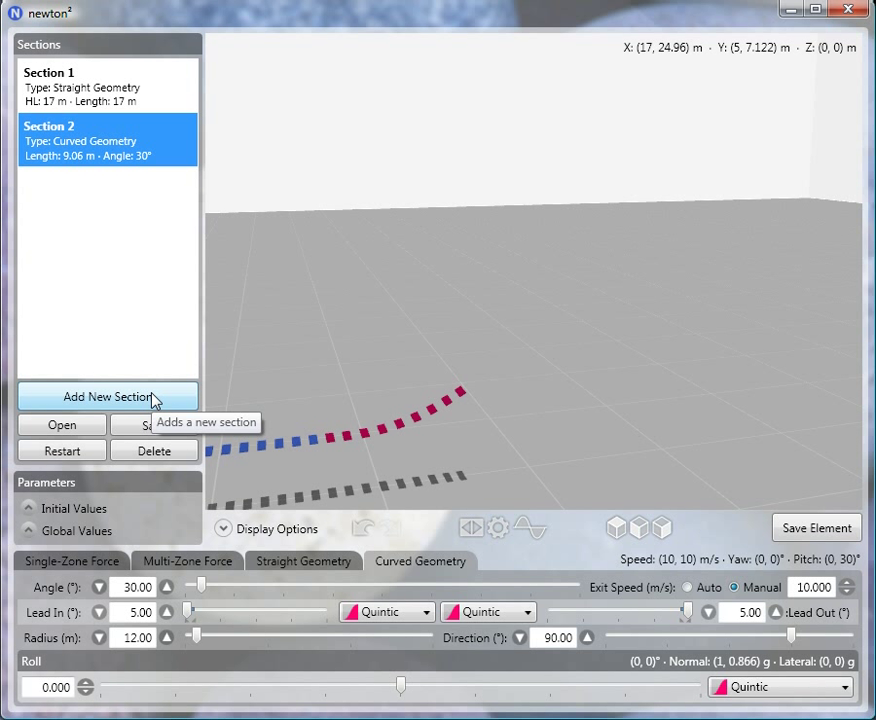
# Add Section 3 as a straight 30° climb with an 84.26 m heartline length
pyautogui.click(107, 396)
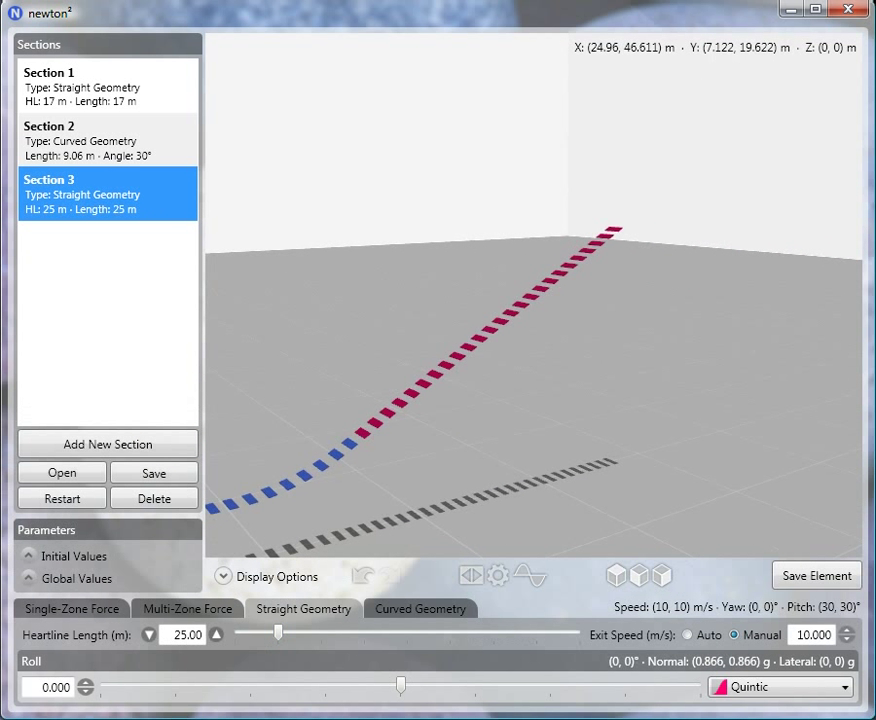
pyautogui.moveTo(279, 634); pyautogui.dragTo(318, 634)
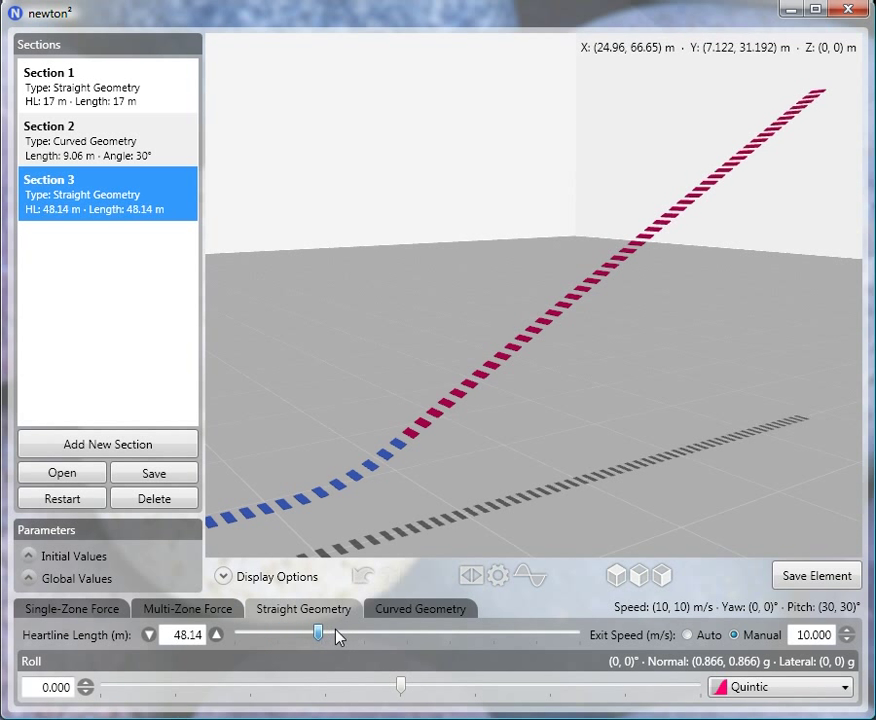
pyautogui.moveTo(318, 633); pyautogui.dragTo(380, 633)
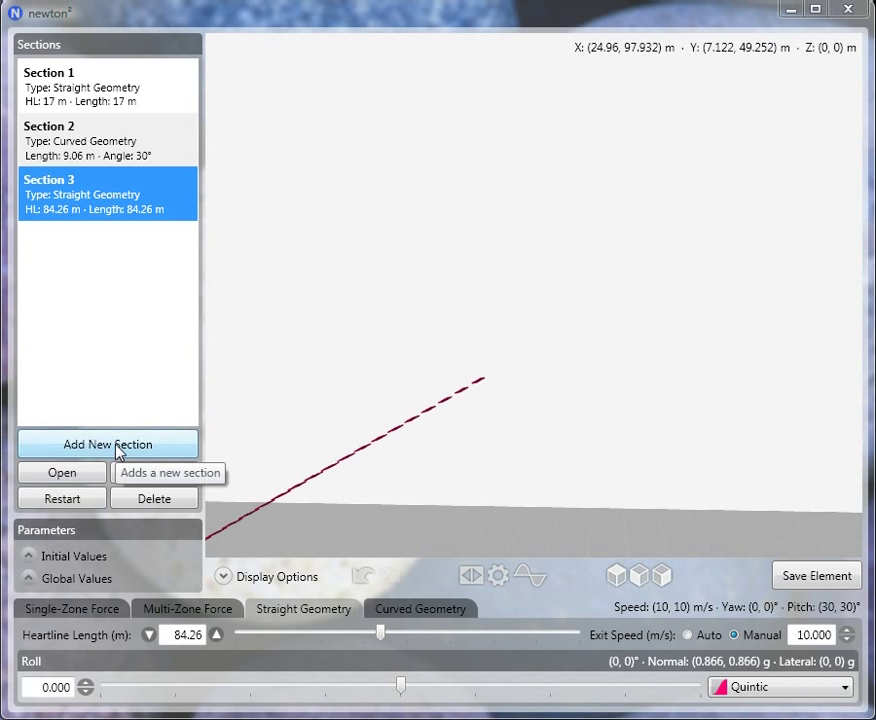
# Add Section 4 as a 45° crest curve with 14 m radius, −90° direction and 5° lead-in
pyautogui.click(107, 444)
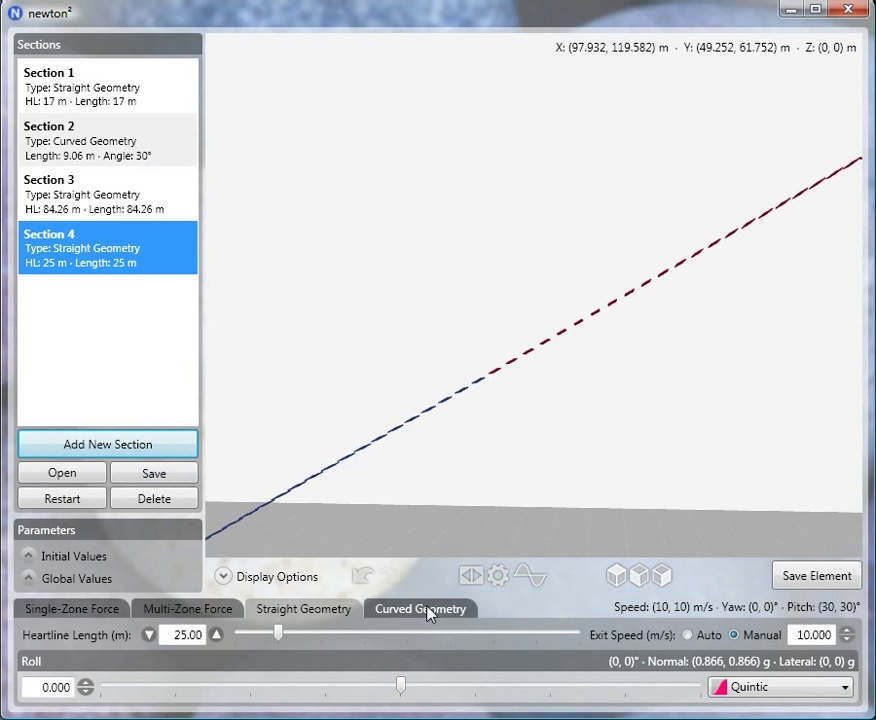
pyautogui.click(420, 608)
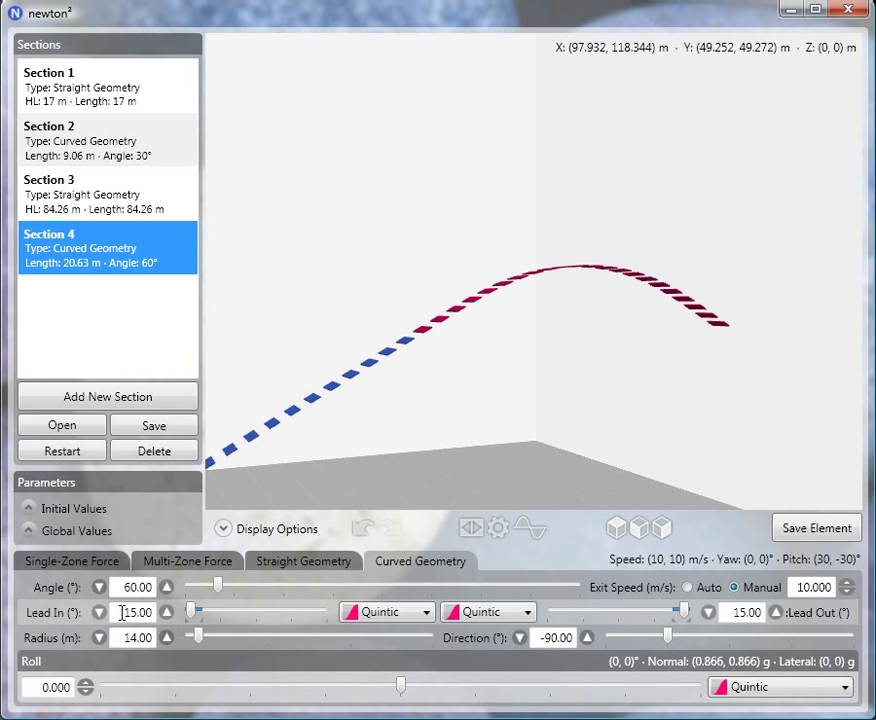
pyautogui.write('5')
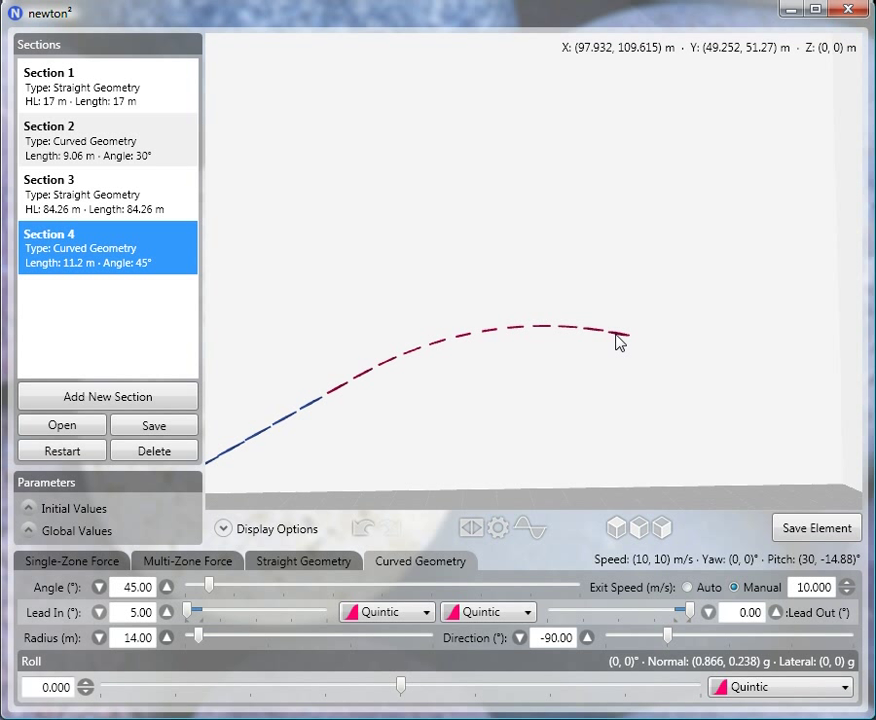
pyautogui.moveTo(568, 343)
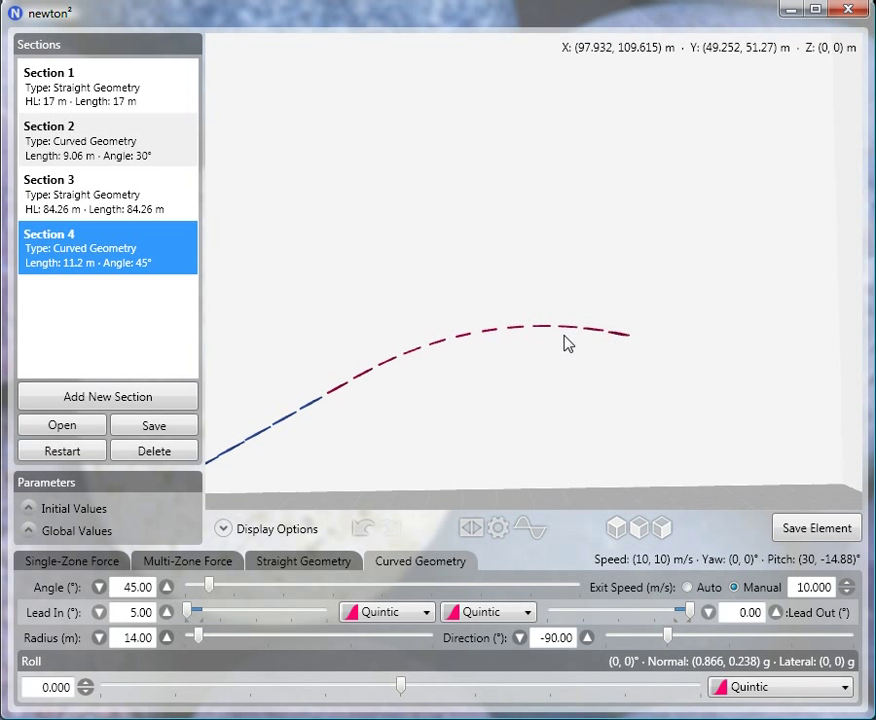
pyautogui.moveTo(699, 377)
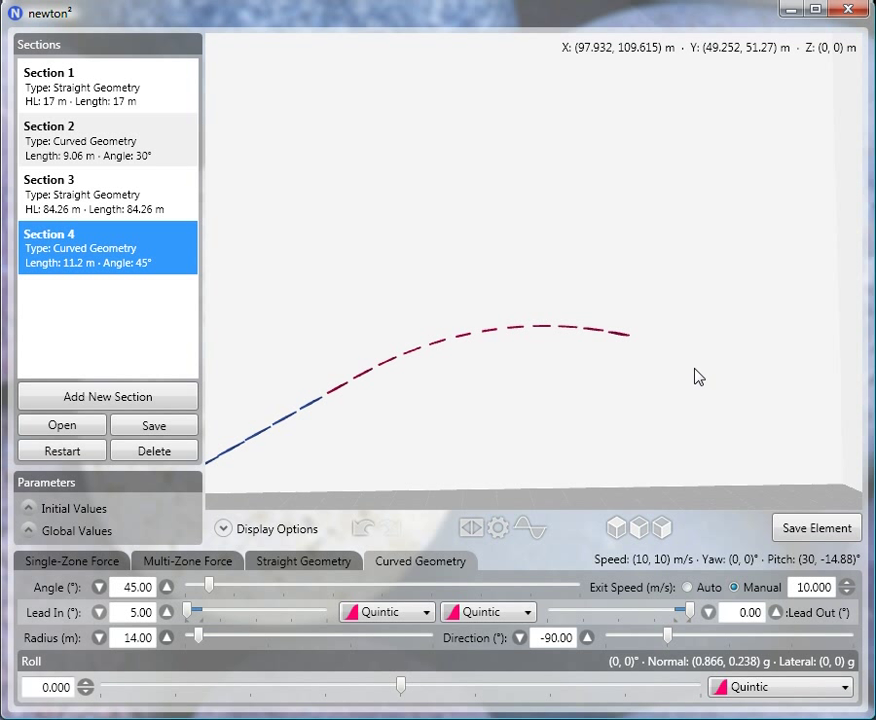
pyautogui.moveTo(680, 449)
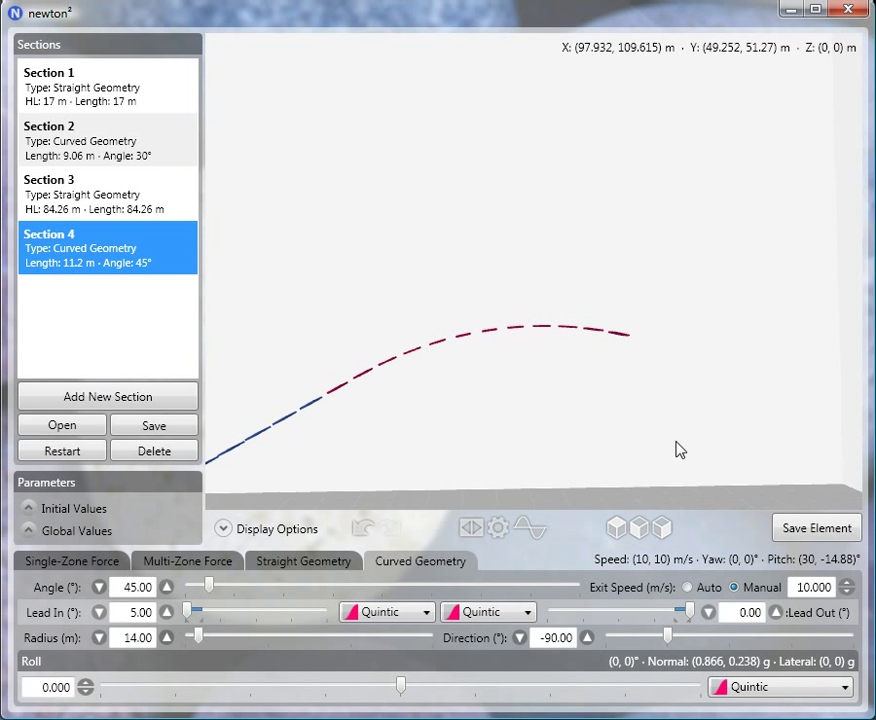
pyautogui.moveTo(672, 552)
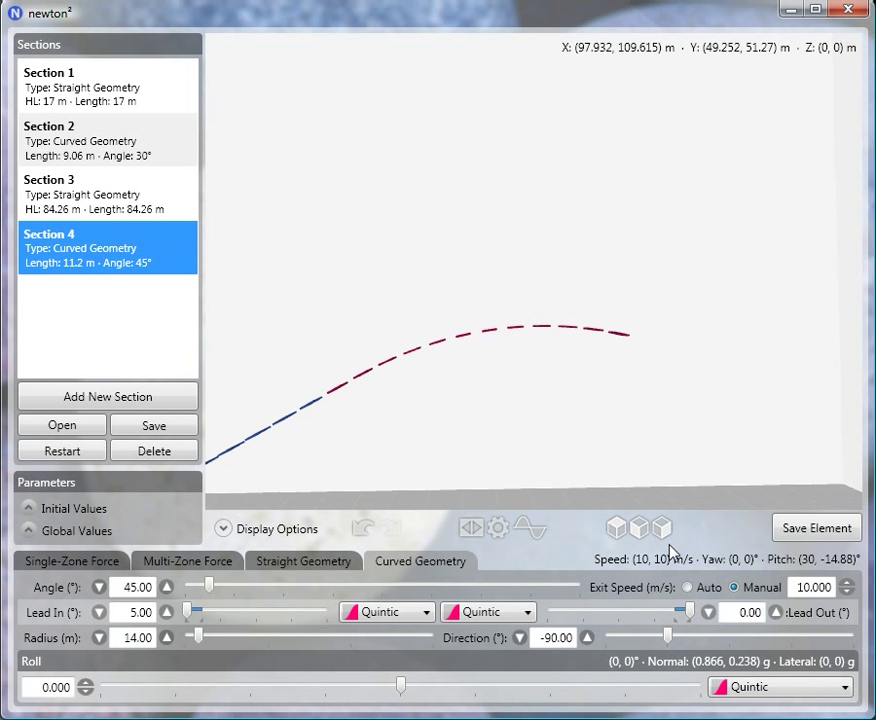
pyautogui.moveTo(837, 575)
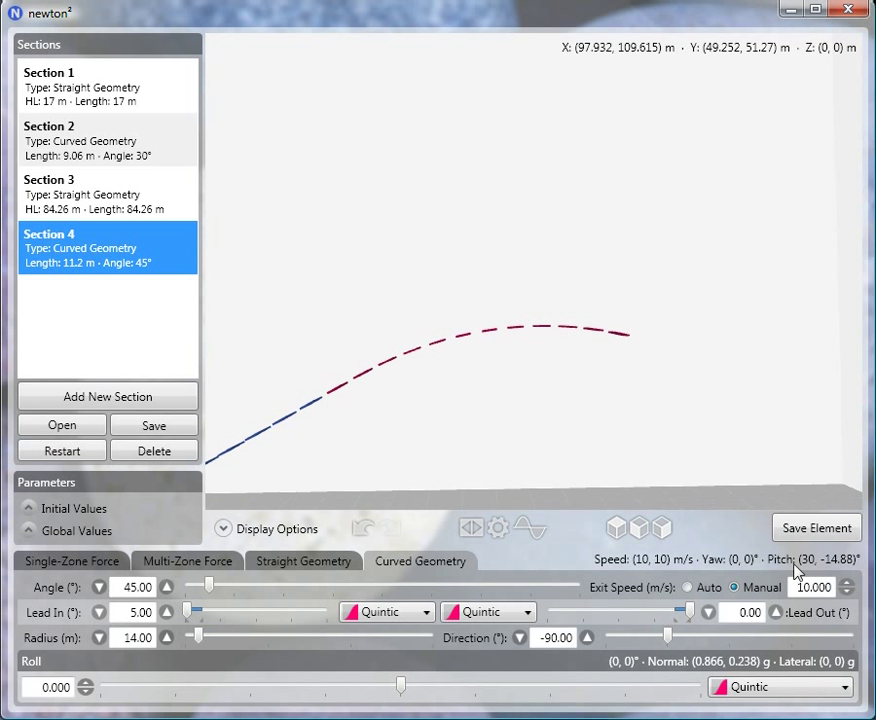
pyautogui.moveTo(333, 536)
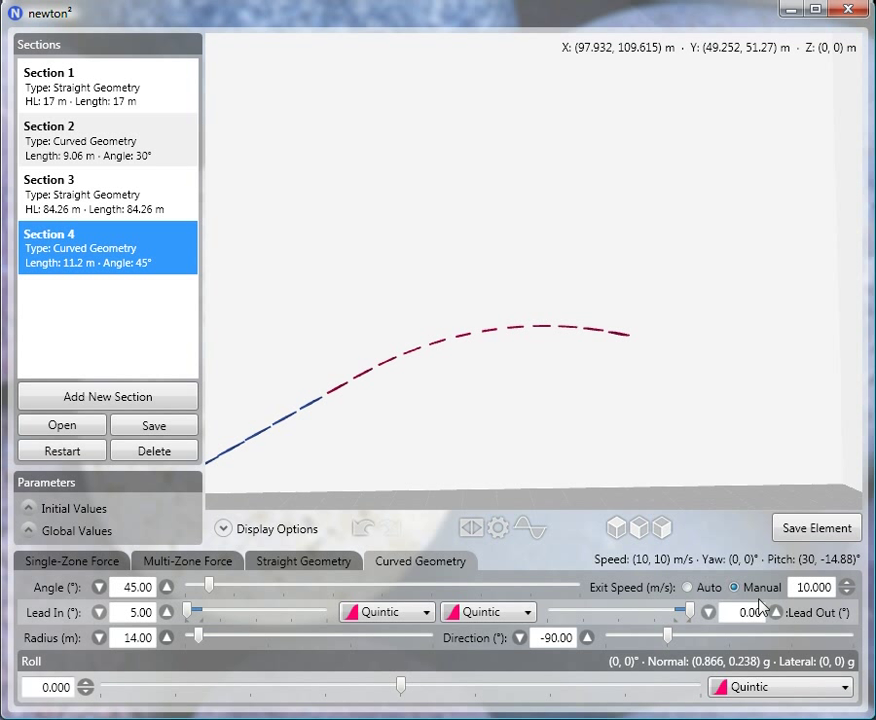
# Change Section 4's manual exit speed from 10 to 3 m/s
pyautogui.click(813, 587)
pyautogui.write('3.000')
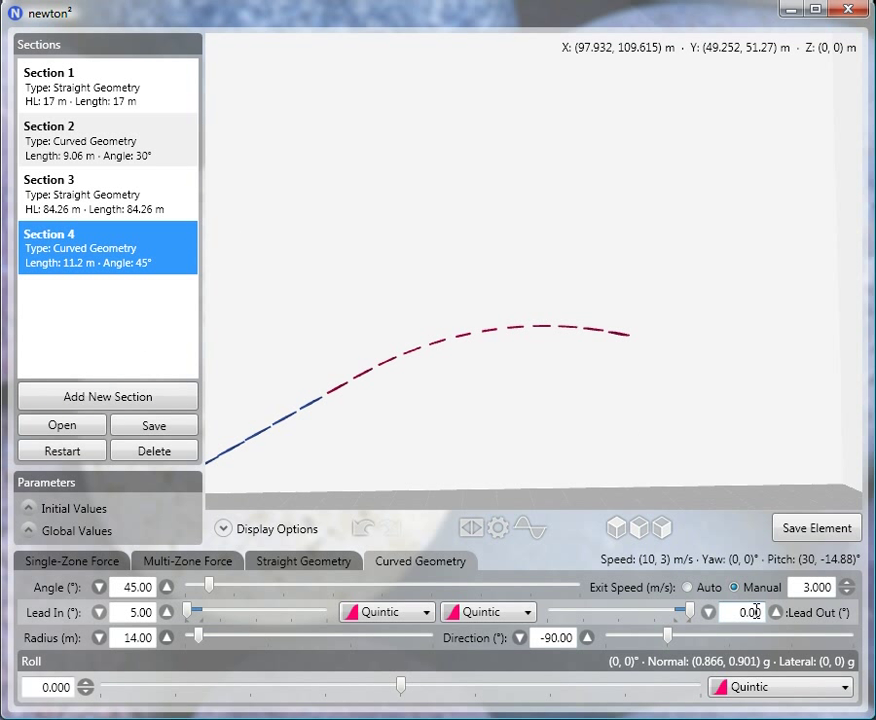
# Add Section 5 as a 60° drop curve: 14 m radius, no lead-in, auto exit speed
pyautogui.click(107, 396)
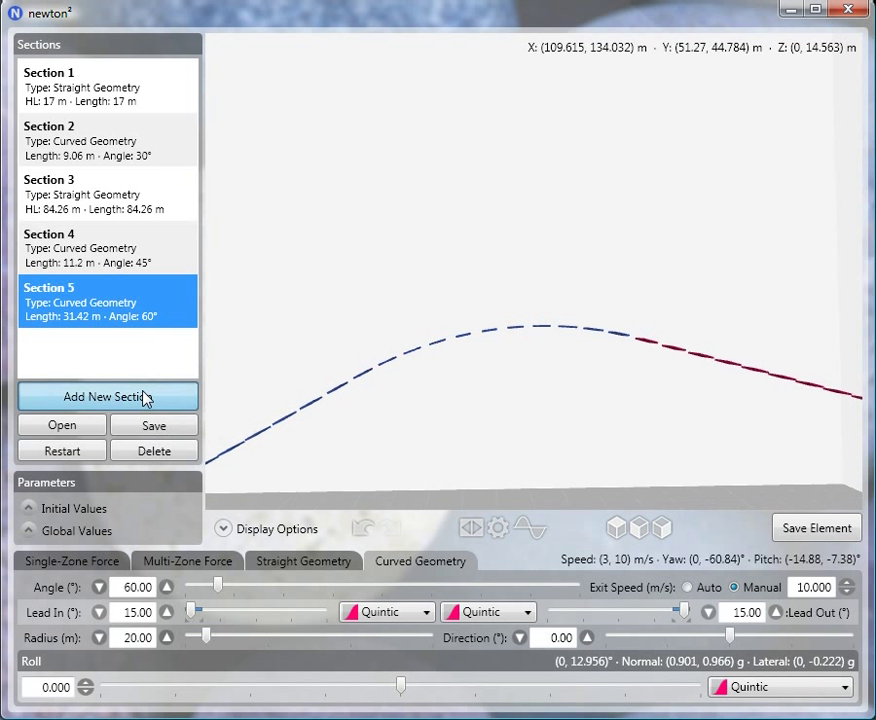
pyautogui.moveTo(542, 655)
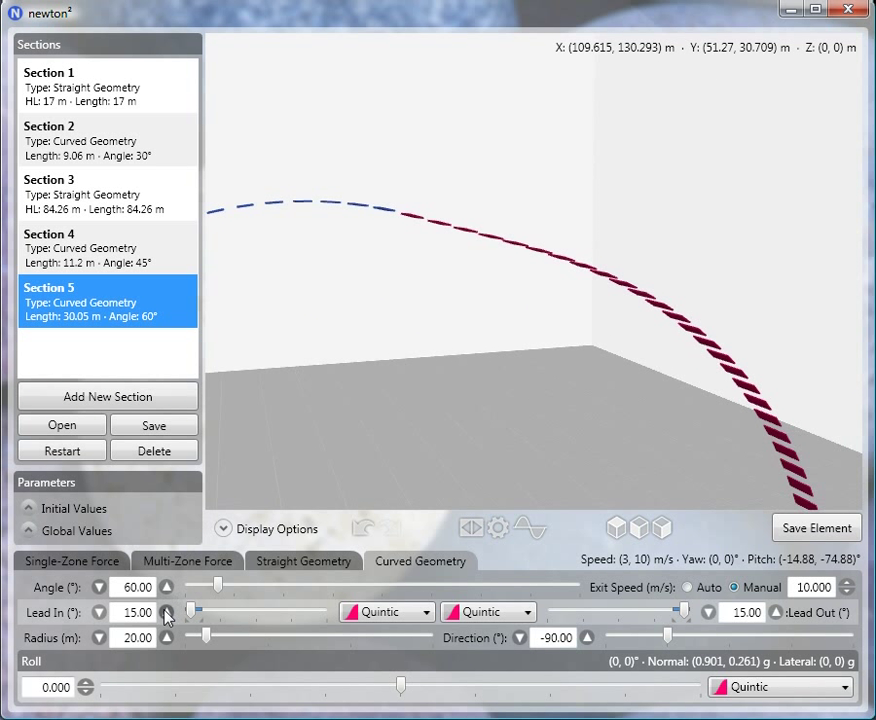
pyautogui.click(137, 638)
pyautogui.write('14')
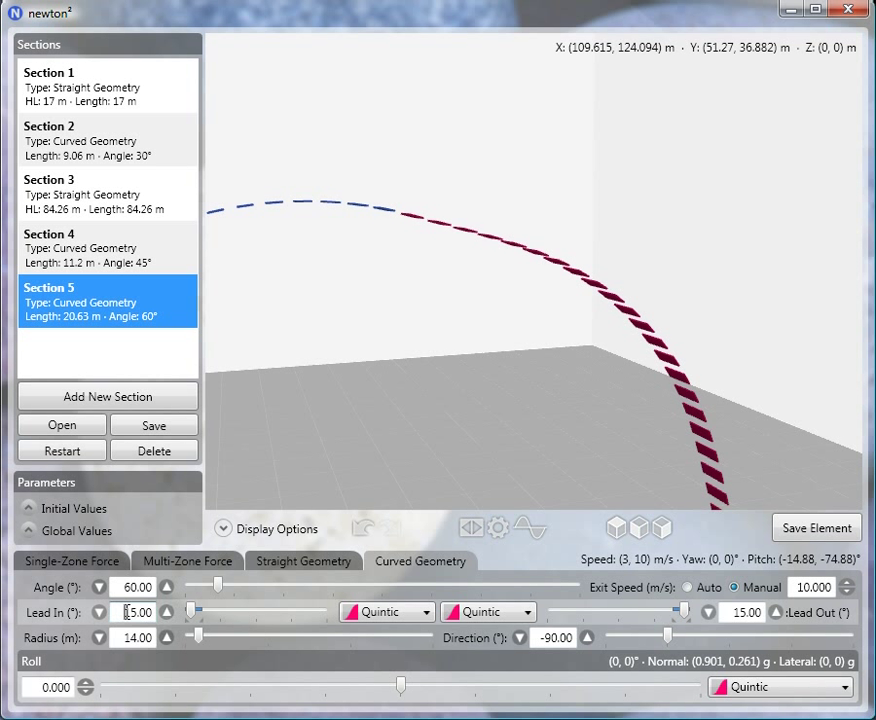
pyautogui.click(167, 617)
pyautogui.write('0')
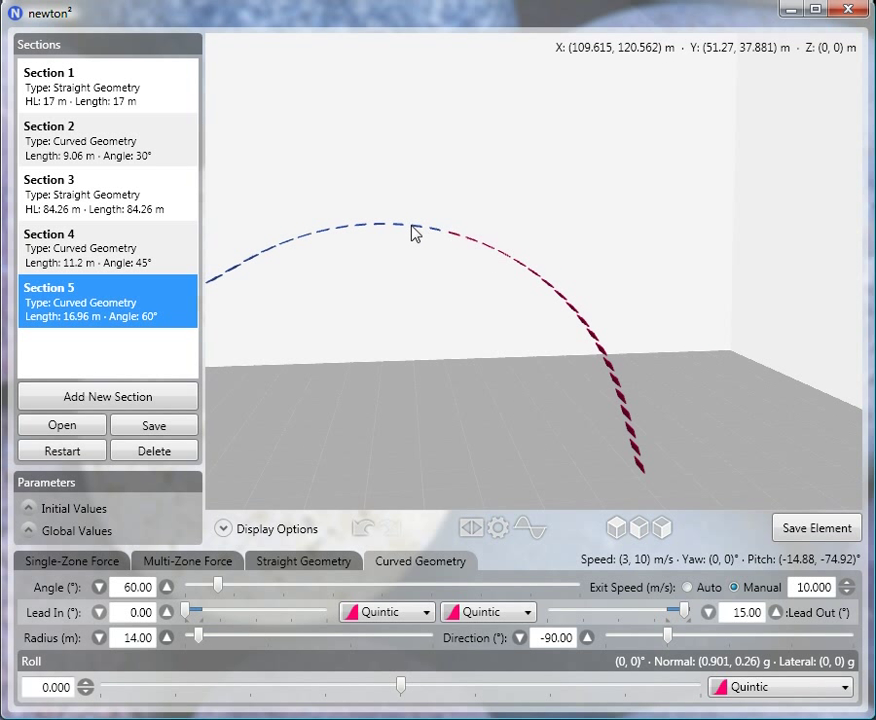
pyautogui.moveTo(478, 245)
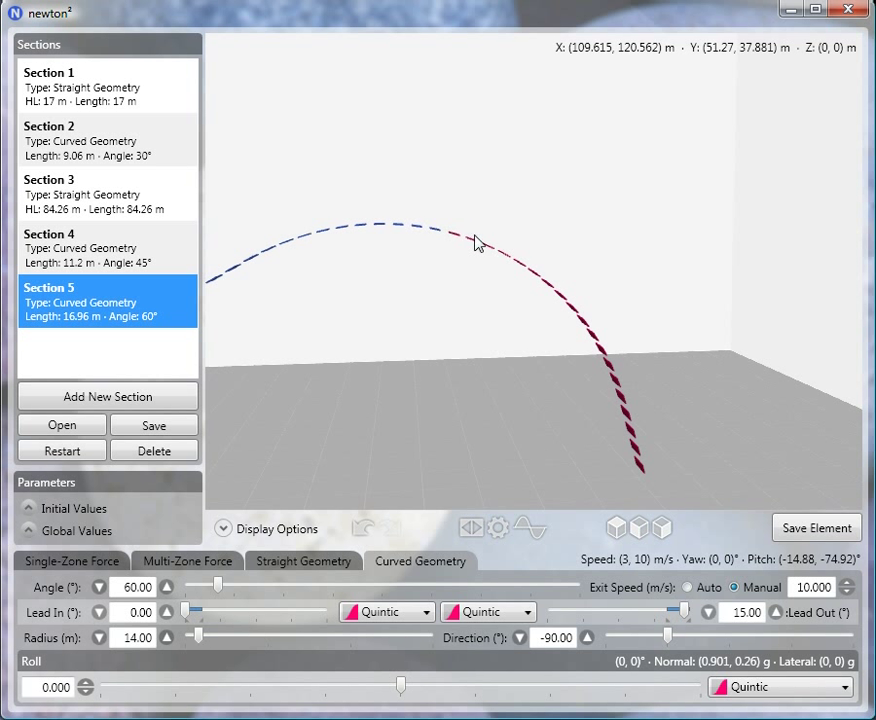
pyautogui.moveTo(435, 237)
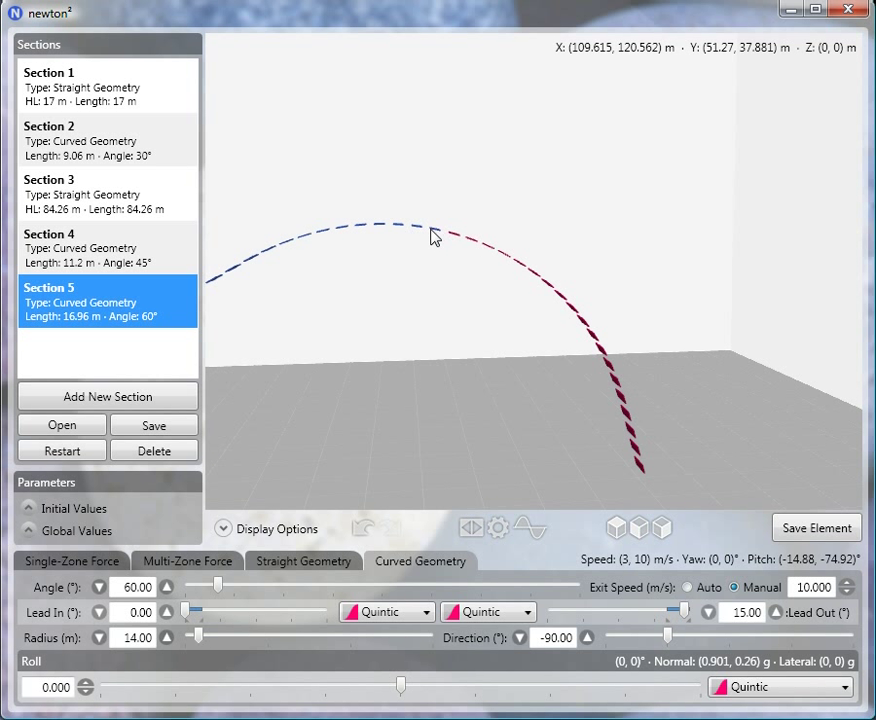
pyautogui.moveTo(417, 241)
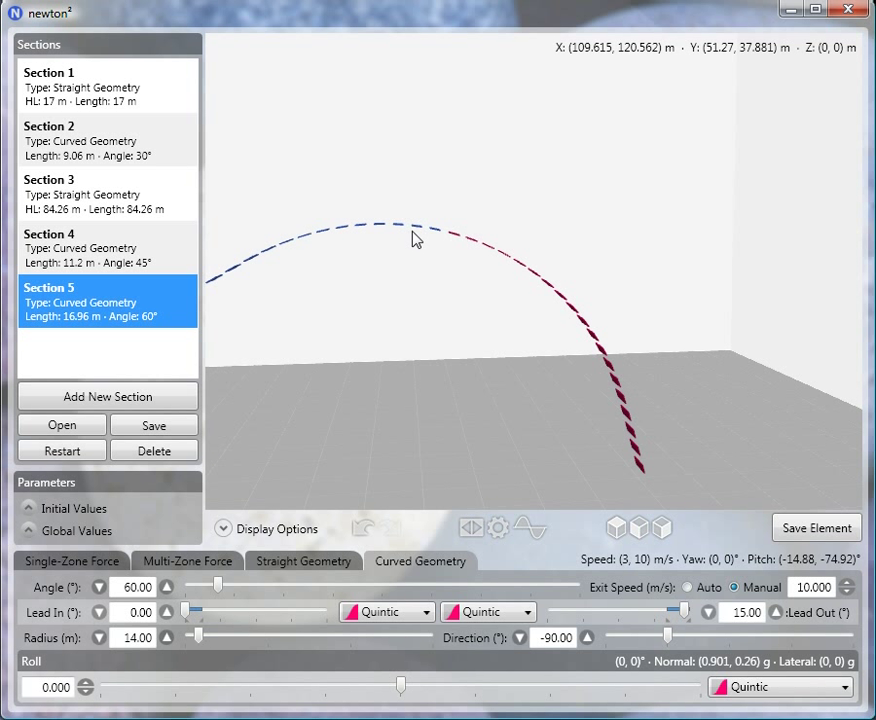
pyautogui.moveTo(705, 610)
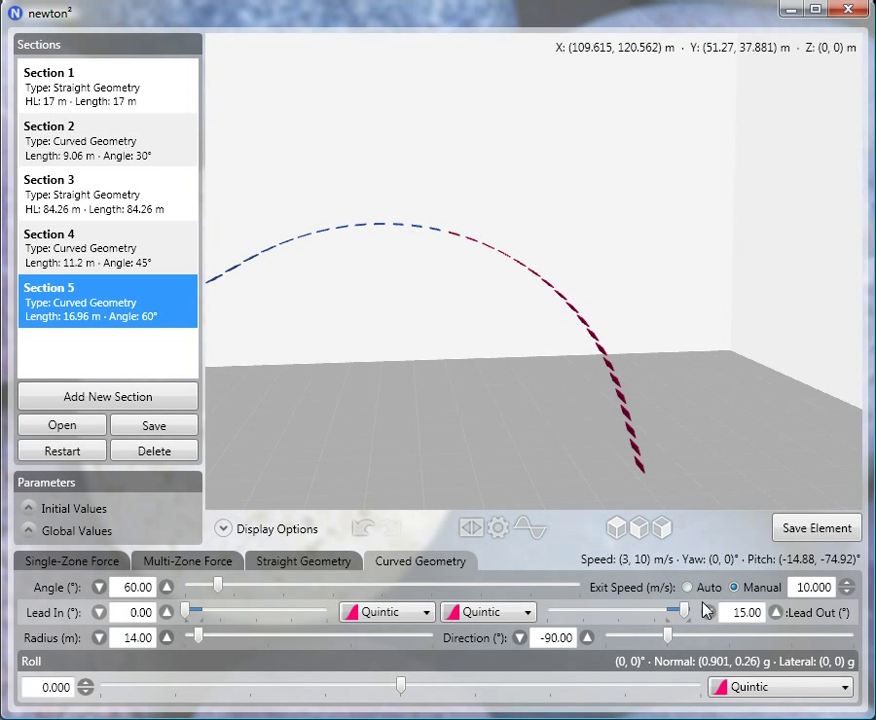
pyautogui.click(733, 587)
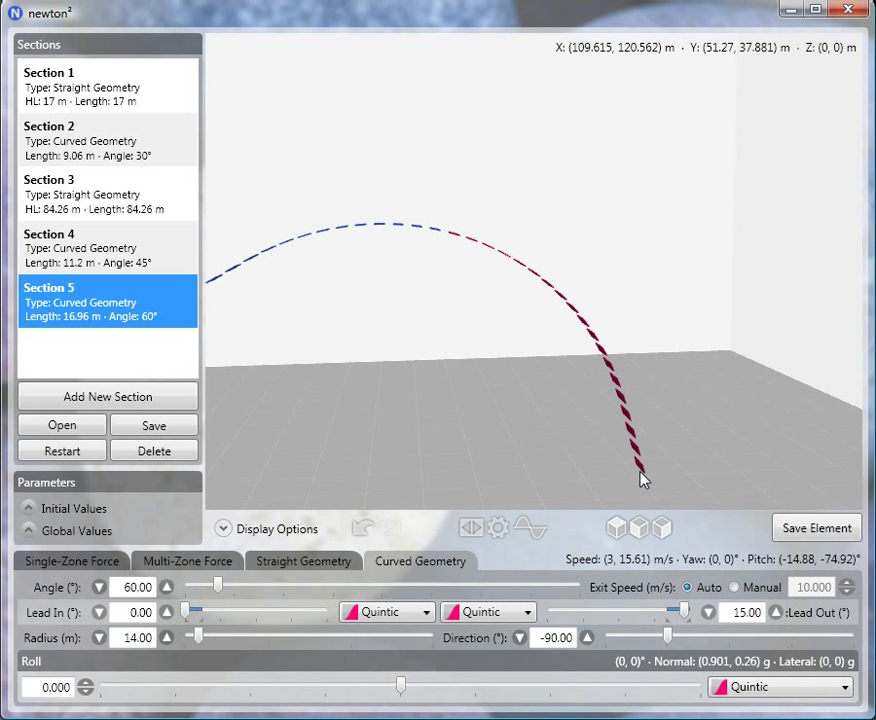
pyautogui.moveTo(623, 569)
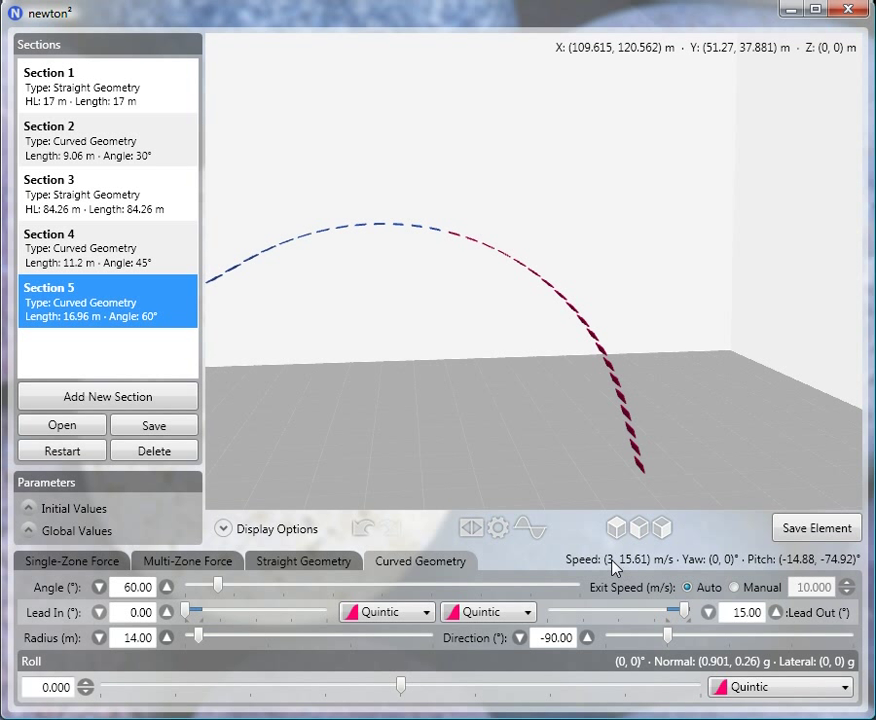
pyautogui.click(107, 247)
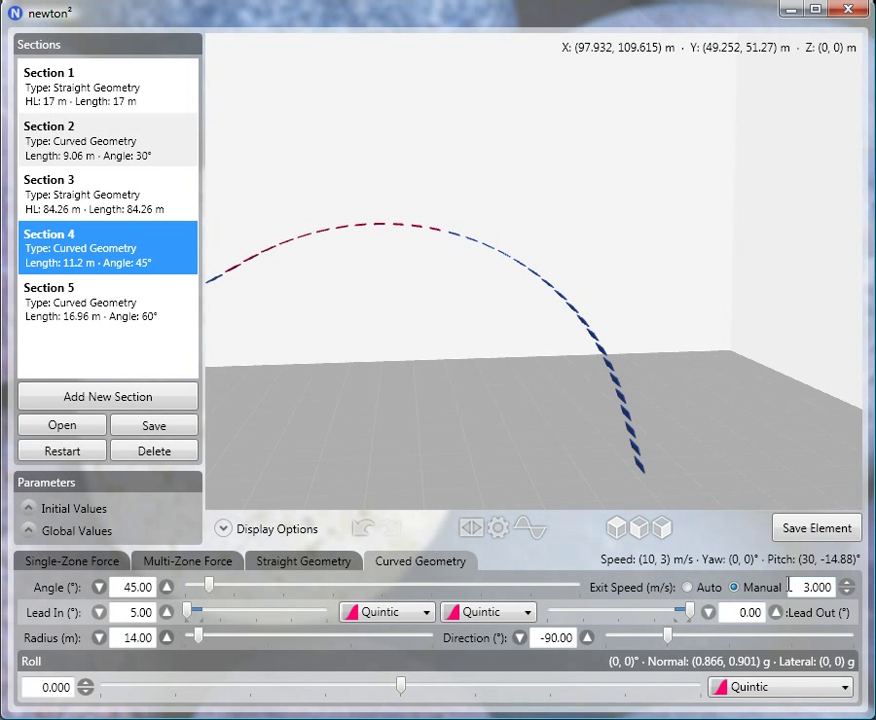
pyautogui.click(107, 301)
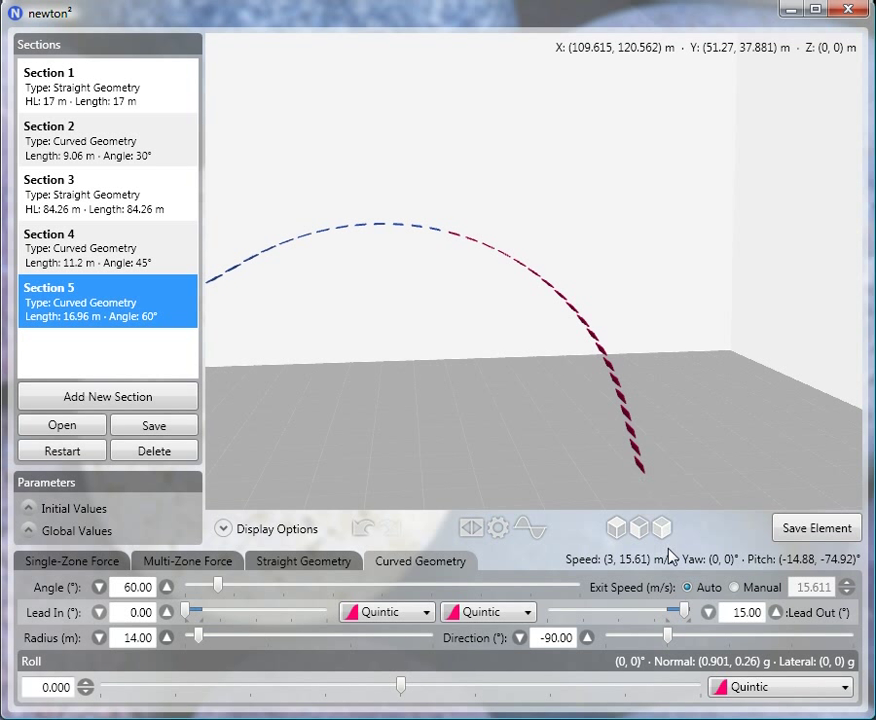
pyautogui.moveTo(640, 575)
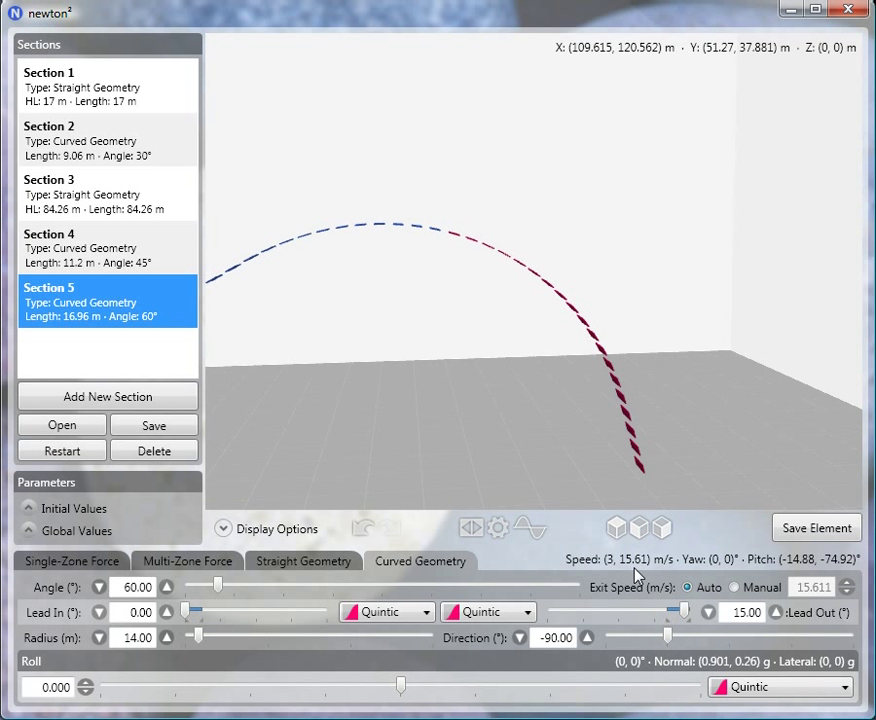
pyautogui.moveTo(638, 578)
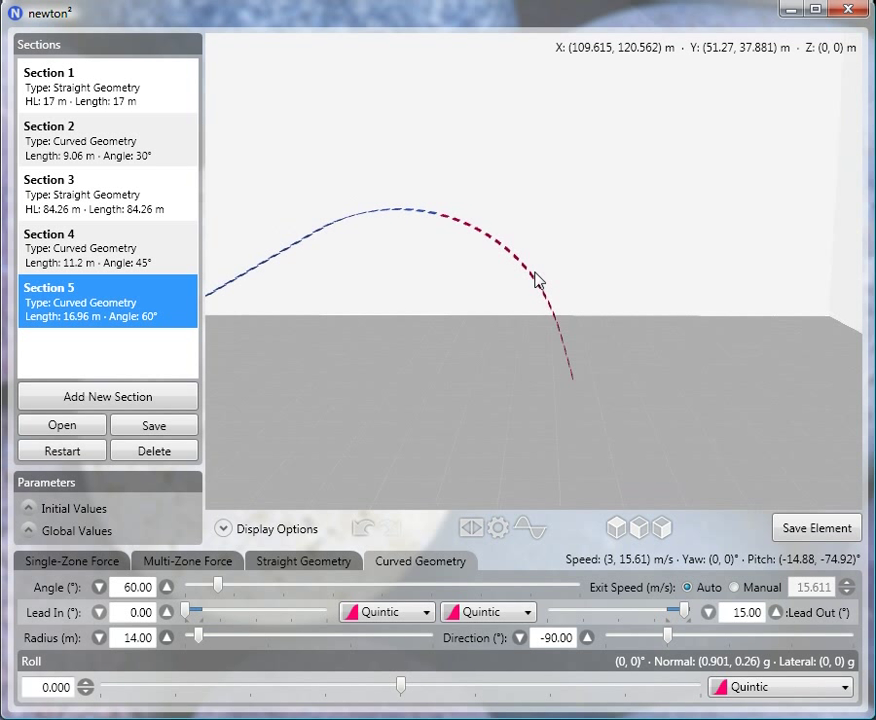
pyautogui.moveTo(457, 235)
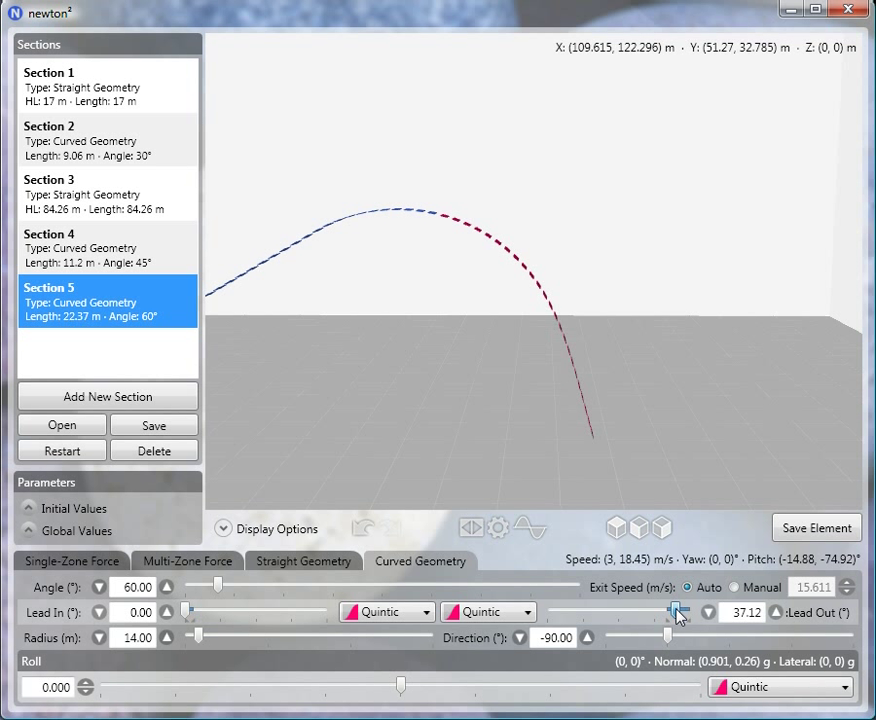
# Set Section 5's lead-out to 60°, lengthening the drop to 27.96 m, and add a sixth section
pyautogui.moveTo(680, 612); pyautogui.dragTo(668, 612)
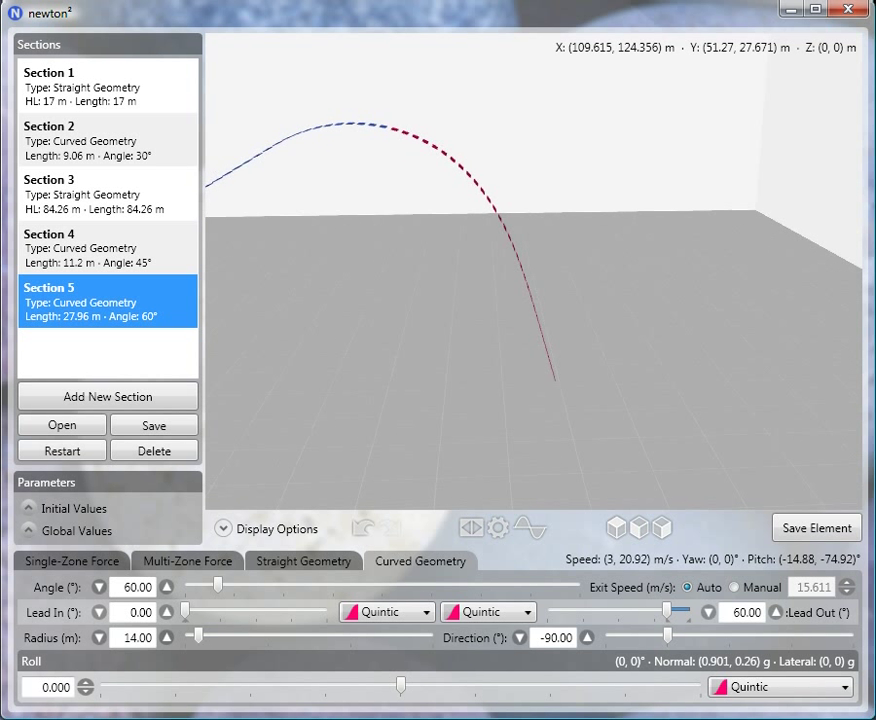
pyautogui.click(107, 396)
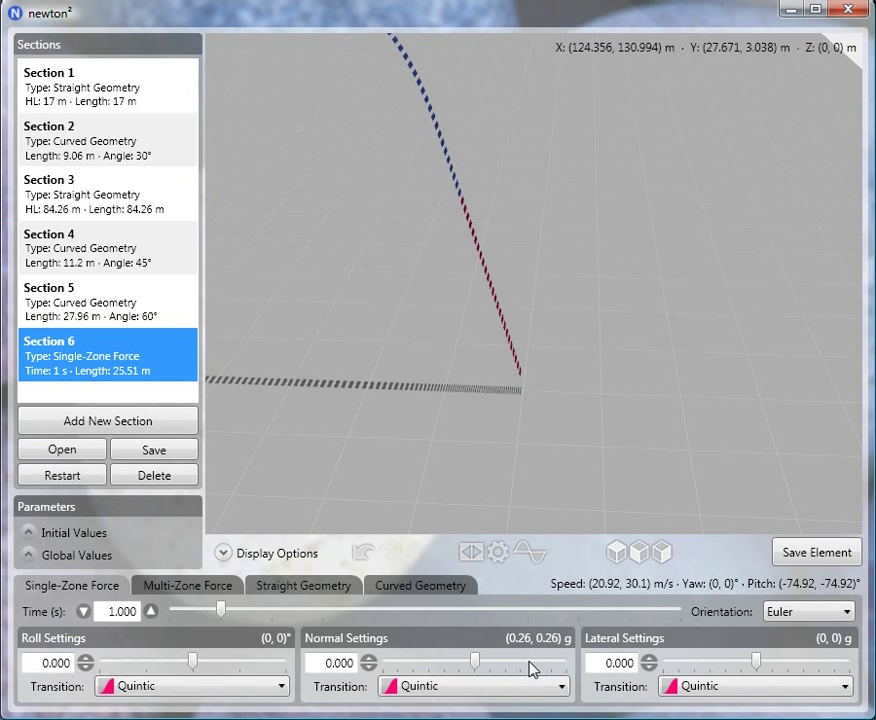
# Raise Section 6's Single-Zone Force normal force to 3 g
pyautogui.moveTo(195, 663); pyautogui.dragTo(490, 663)
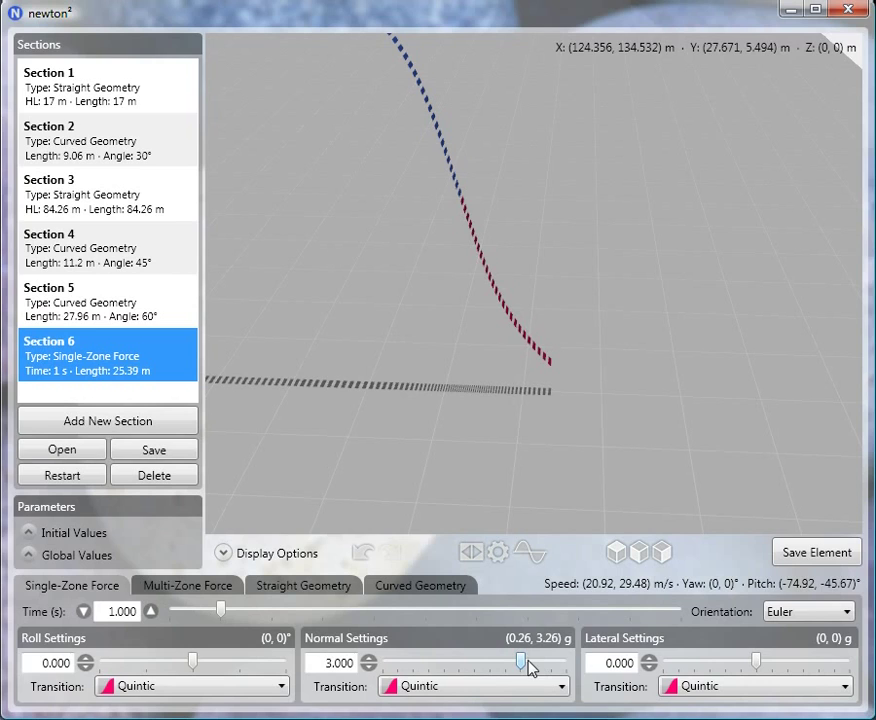
pyautogui.moveTo(545, 665)
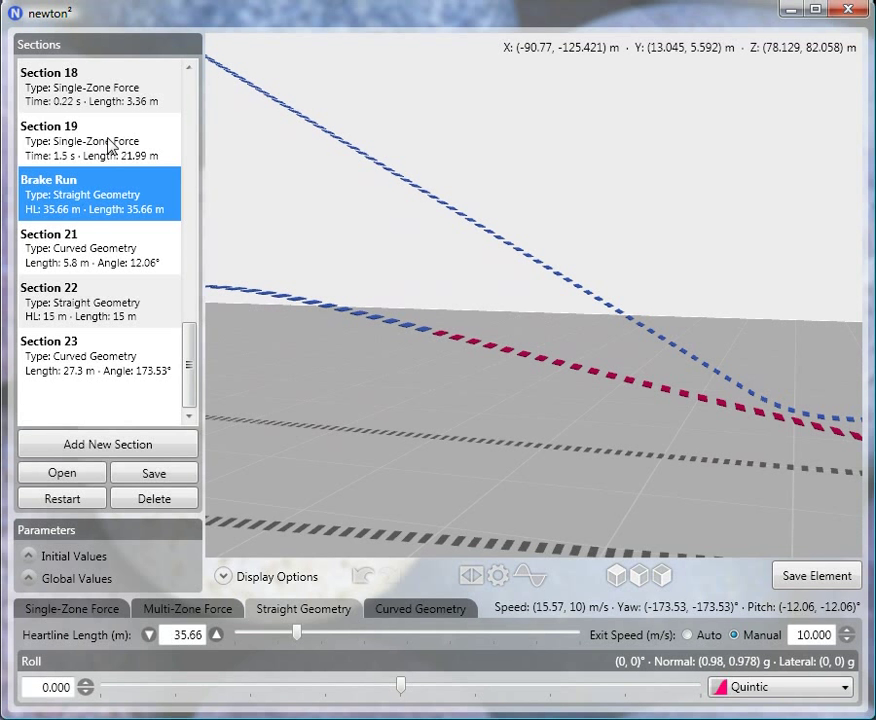
# Review Section 19's force settings, then the 35.66 m Brake Run's straight geometry
pyautogui.click(98, 140)
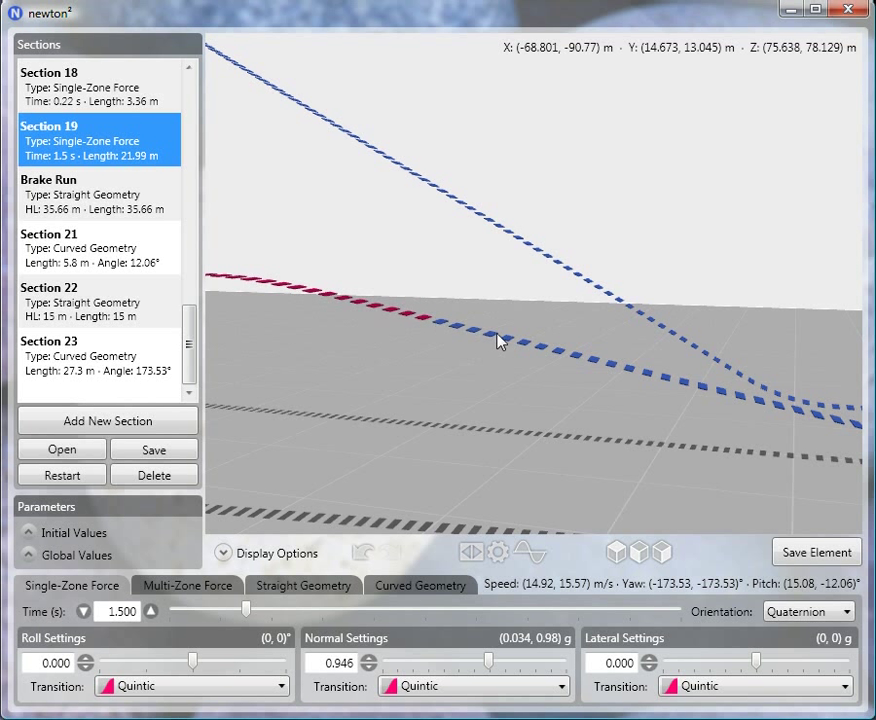
pyautogui.moveTo(518, 362)
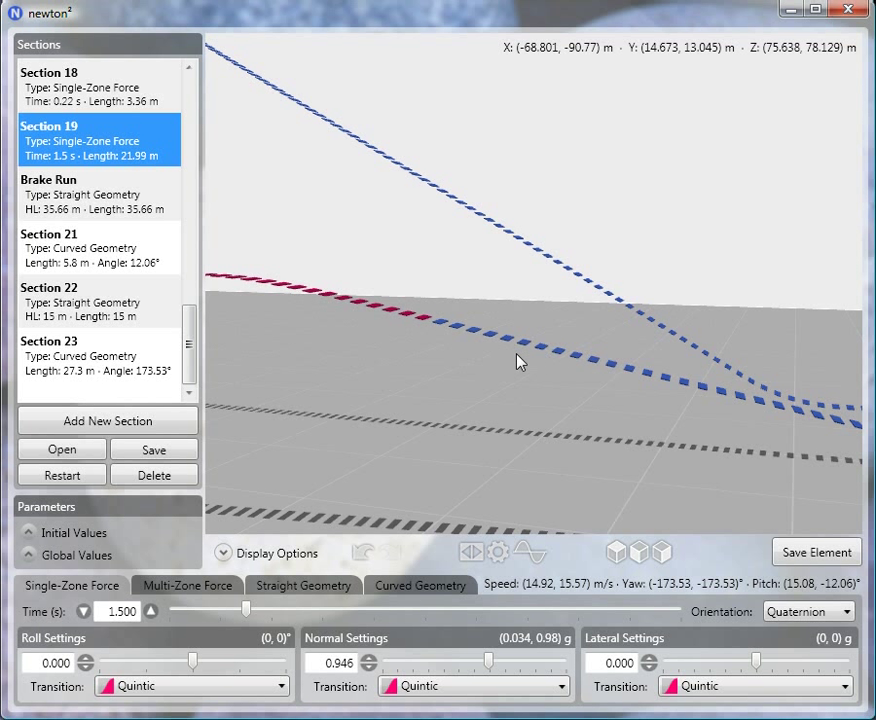
pyautogui.moveTo(420, 327)
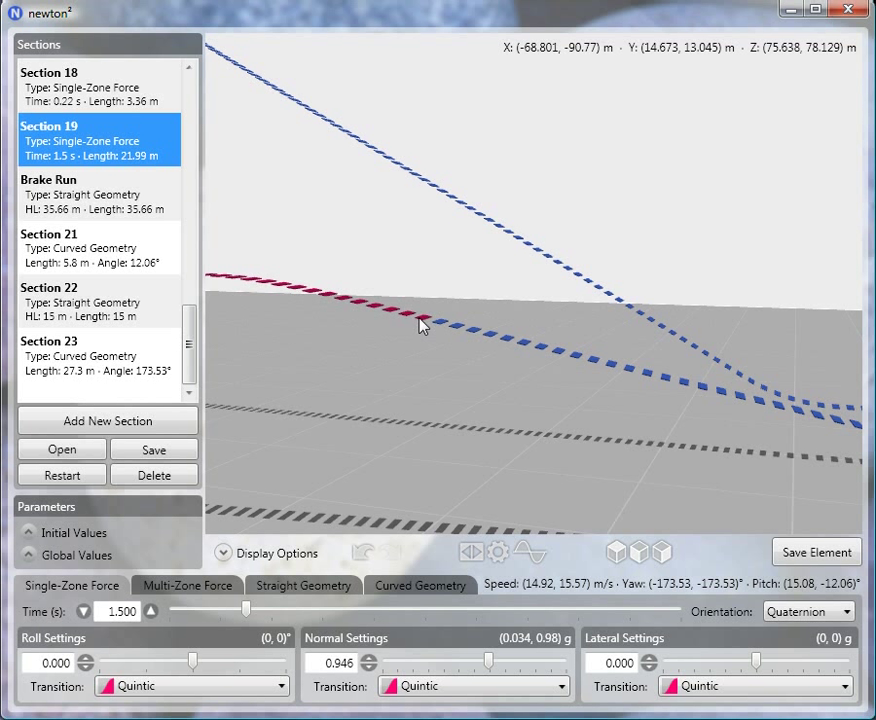
pyautogui.moveTo(450, 335)
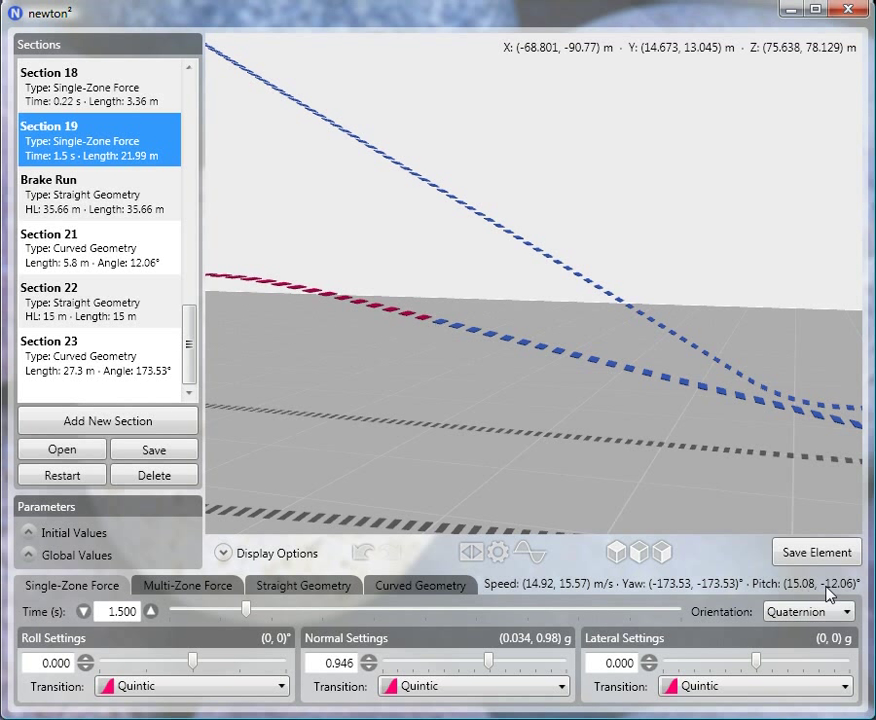
pyautogui.moveTo(830, 595)
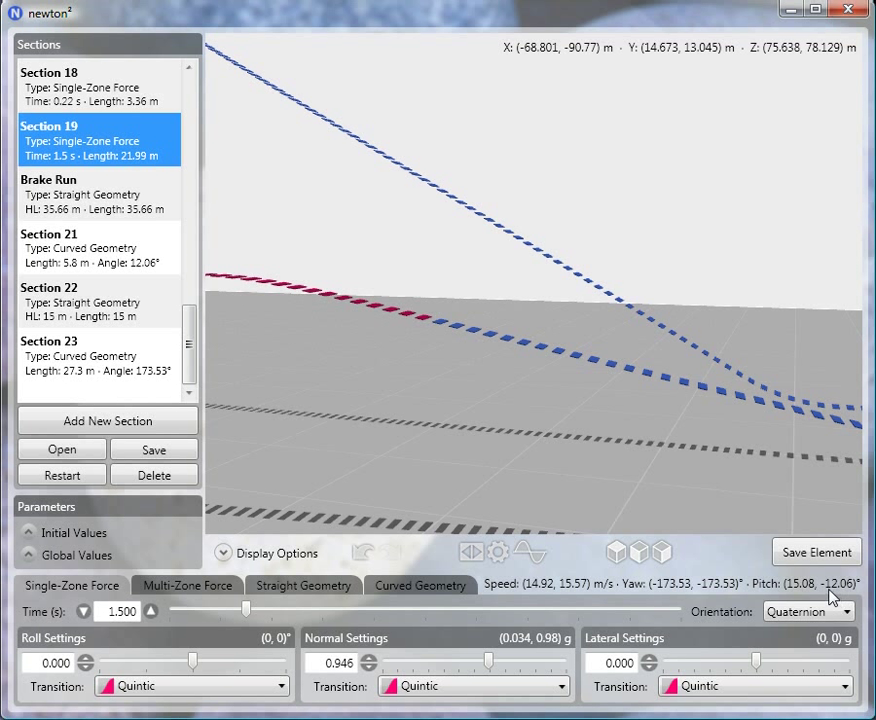
pyautogui.moveTo(847, 597)
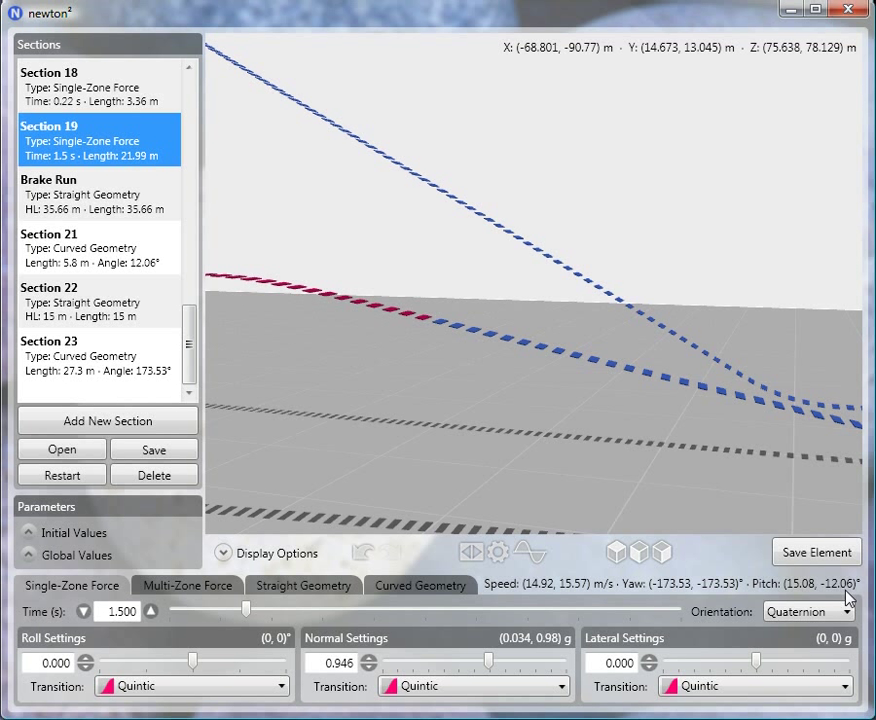
pyautogui.moveTo(825, 596)
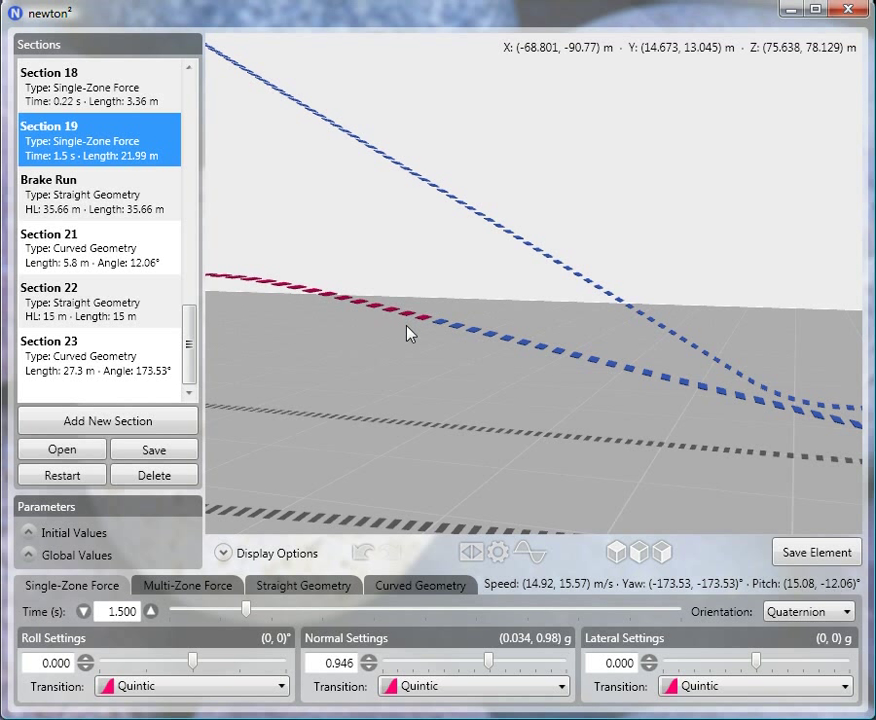
pyautogui.moveTo(405, 313)
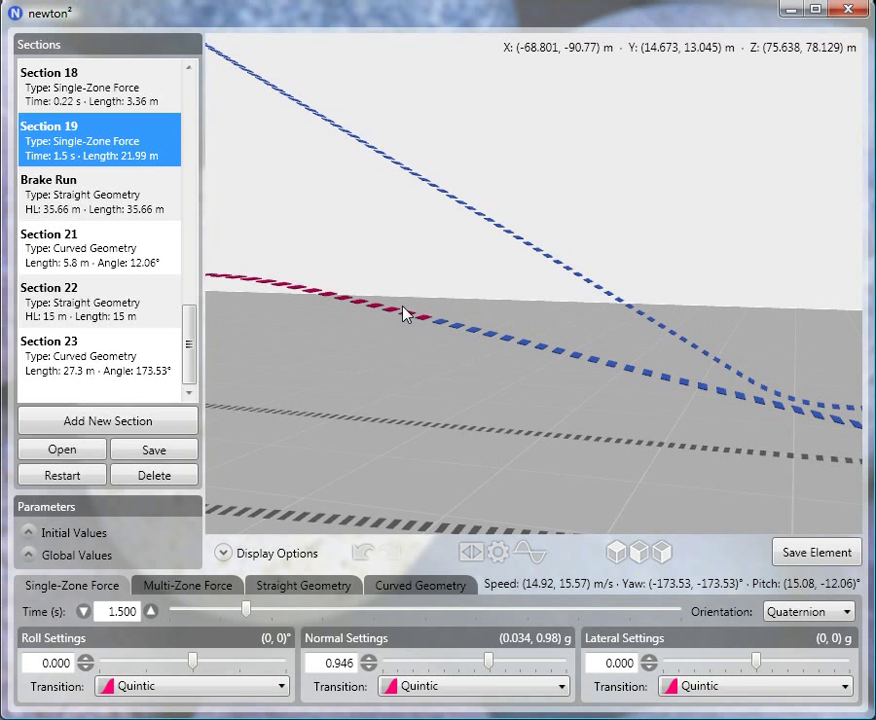
pyautogui.moveTo(408, 335)
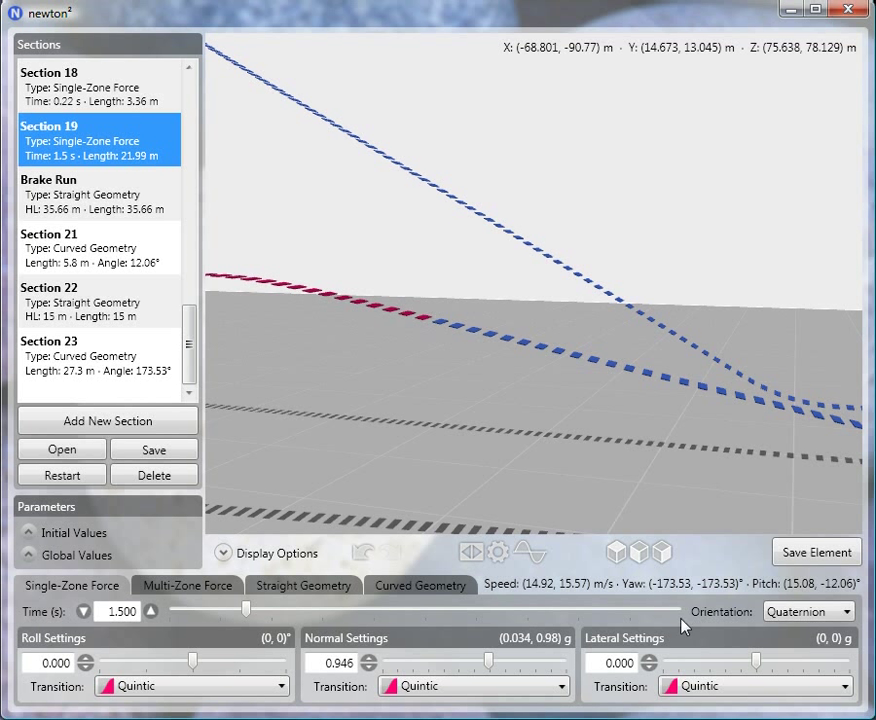
pyautogui.moveTo(835, 595)
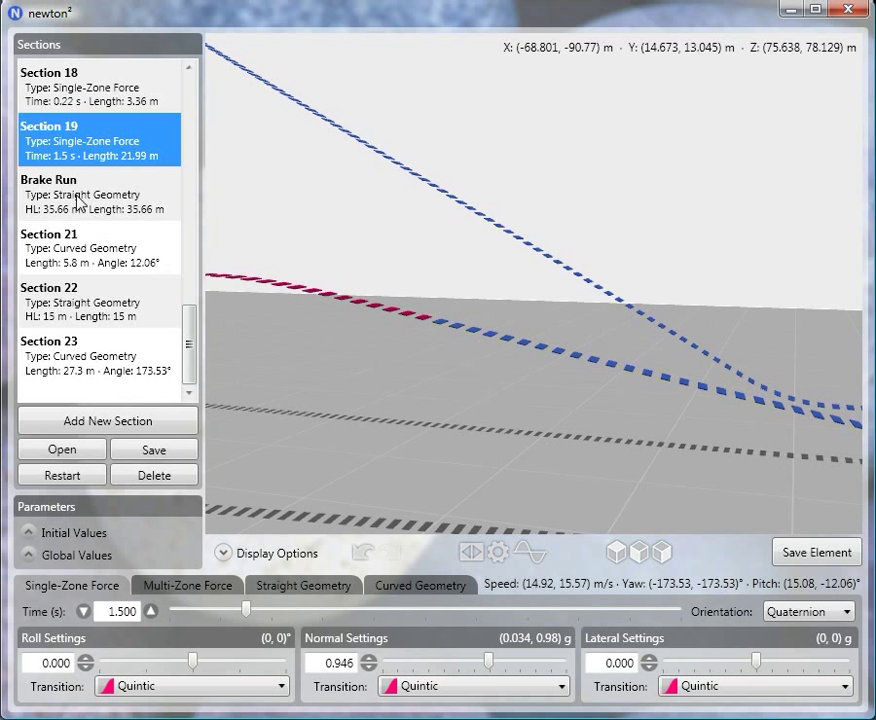
pyautogui.click(98, 193)
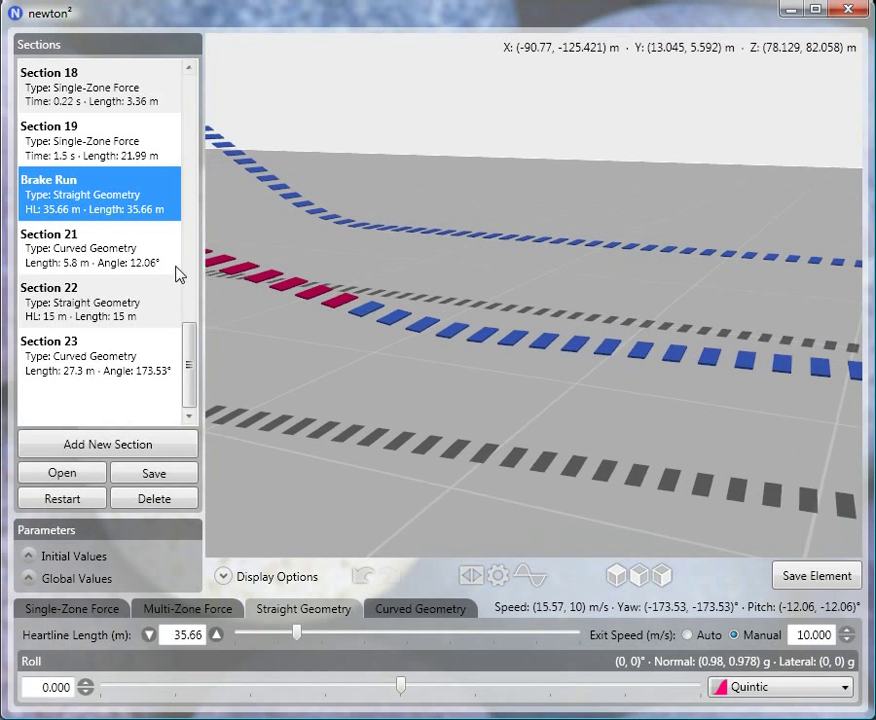
# Open the 12.06° curve Section 21, then revisit the Brake Run for comparison
pyautogui.click(98, 247)
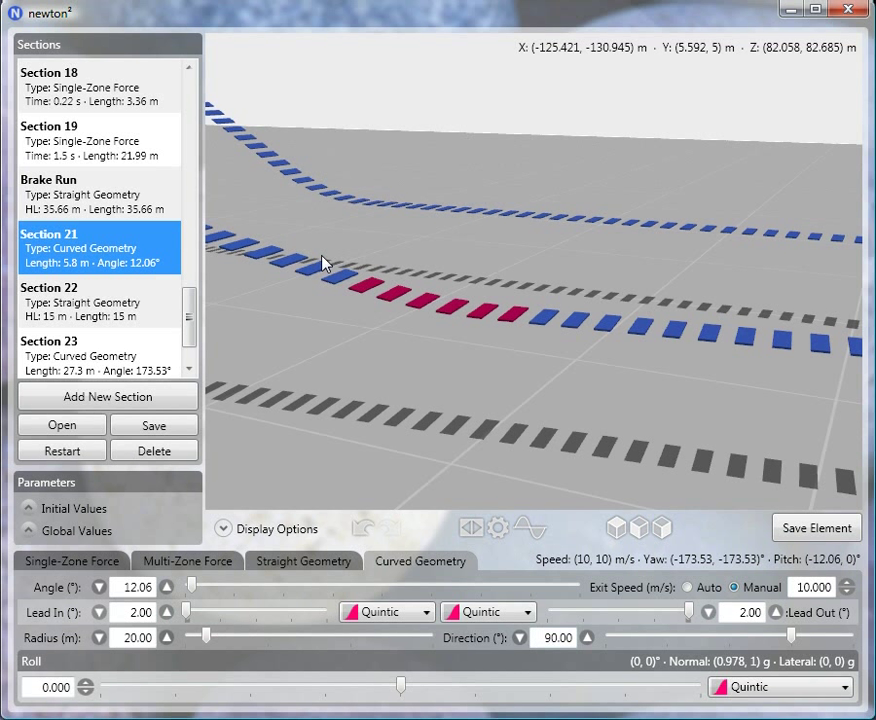
pyautogui.moveTo(852, 570)
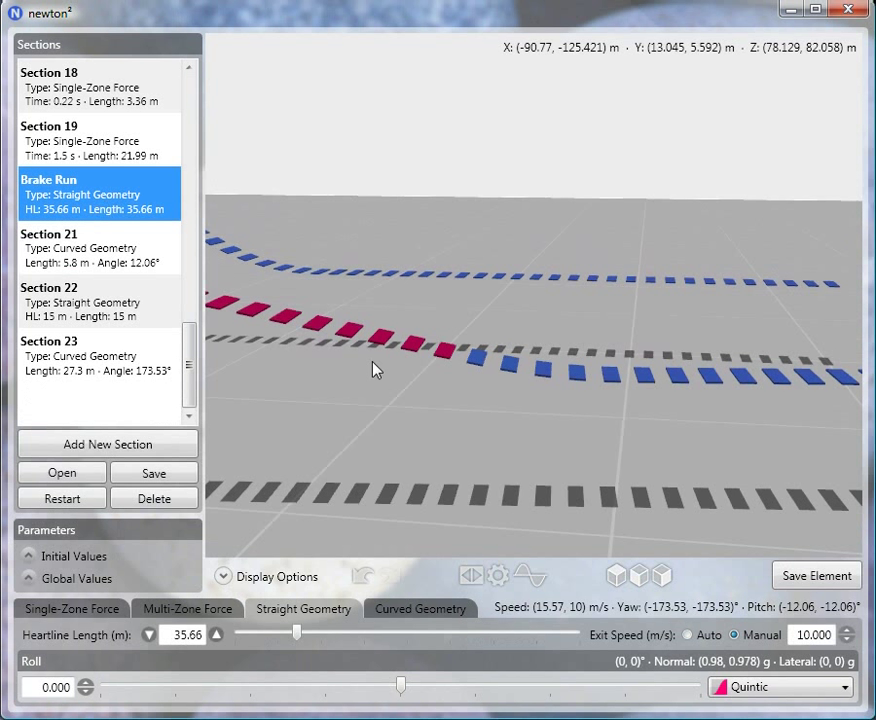
pyautogui.click(98, 248)
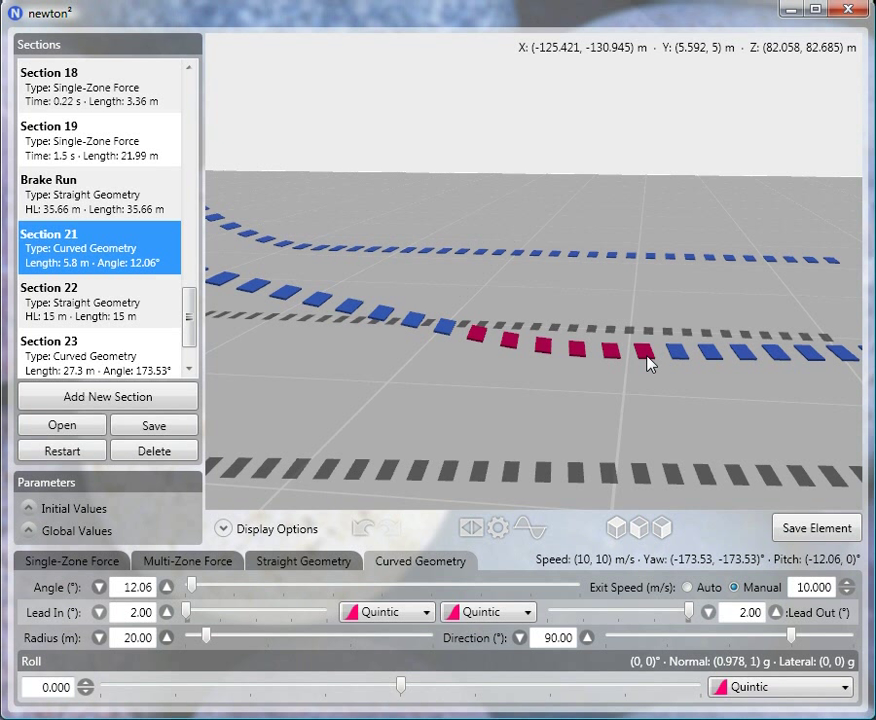
pyautogui.moveTo(613, 261)
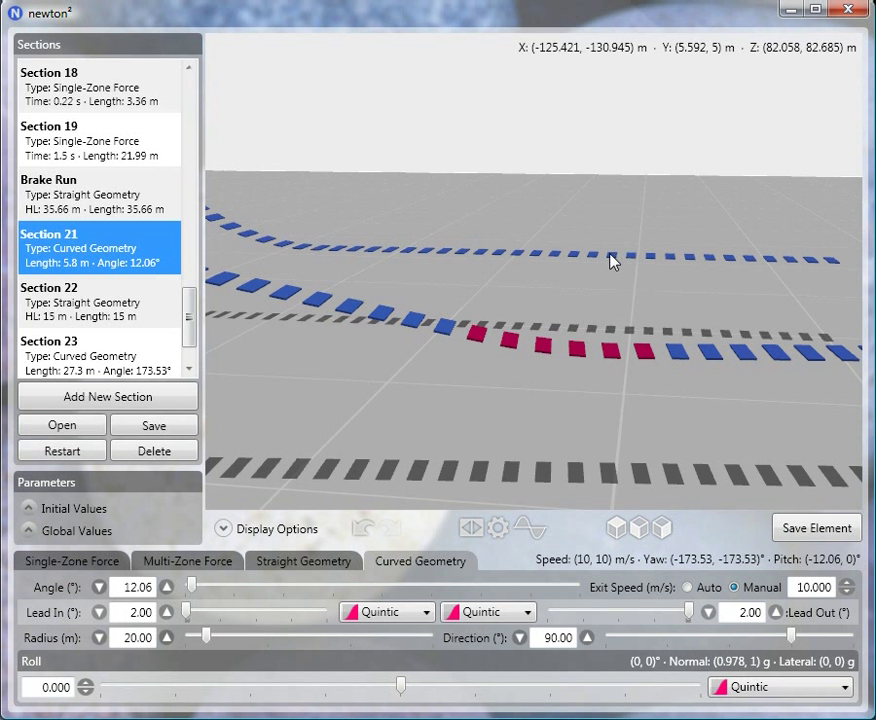
pyautogui.moveTo(640, 268)
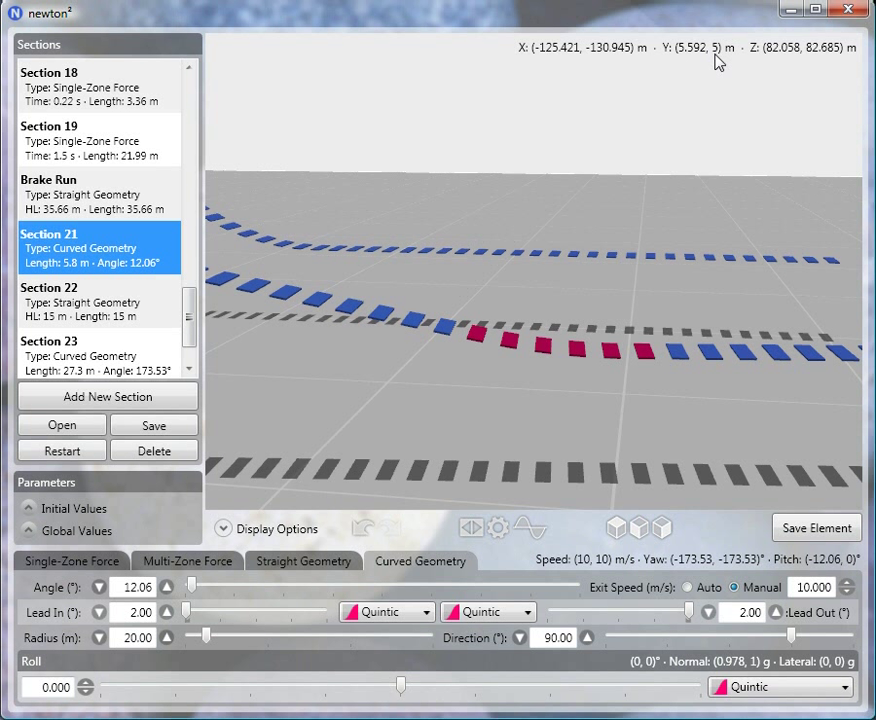
pyautogui.moveTo(645, 375)
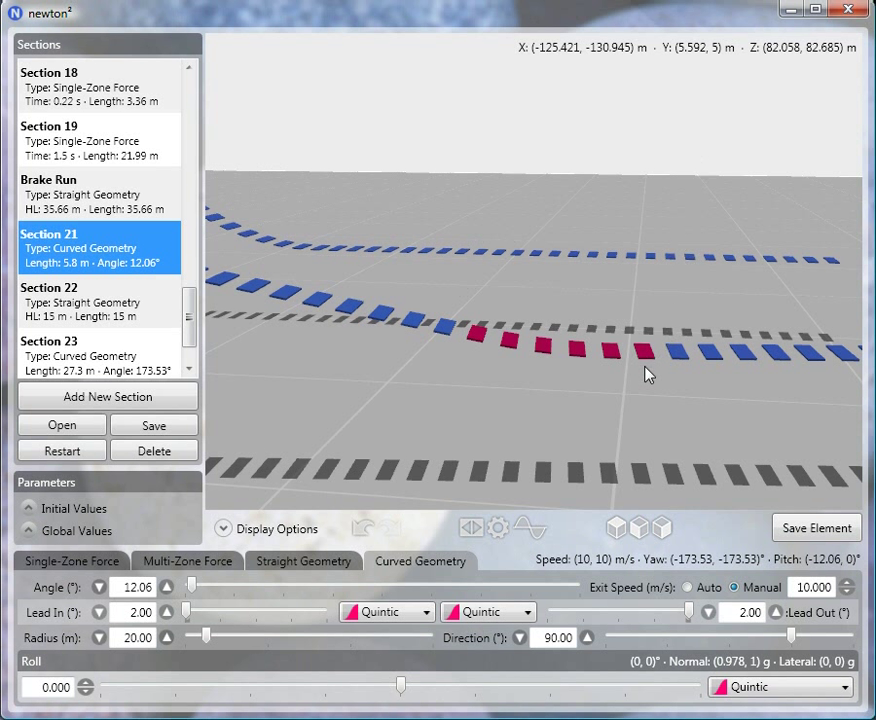
pyautogui.moveTo(657, 369)
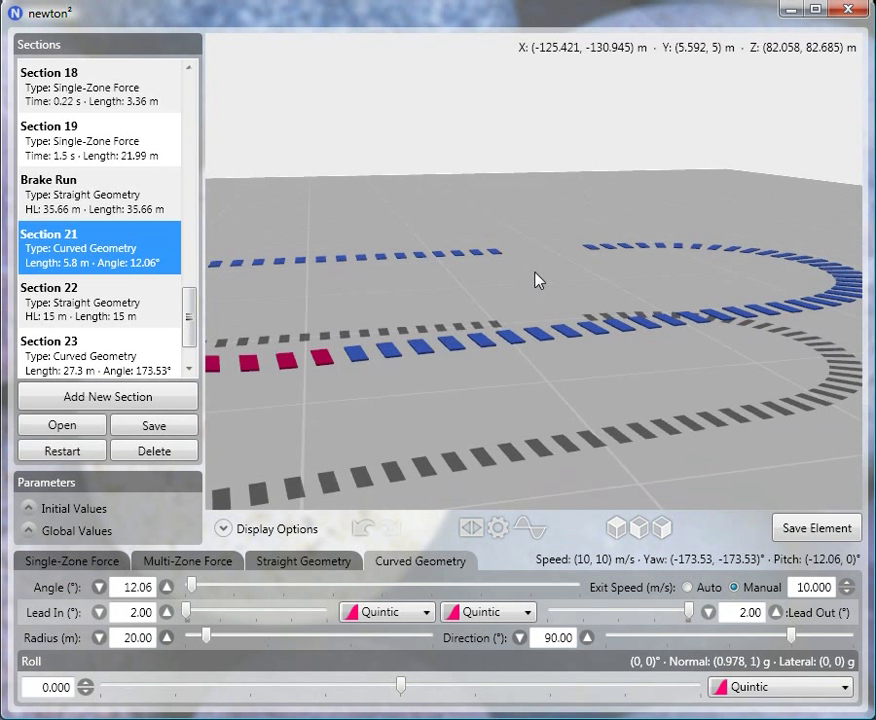
# View the 15 m straight Section 22, then return to the Station section
pyautogui.click(98, 300)
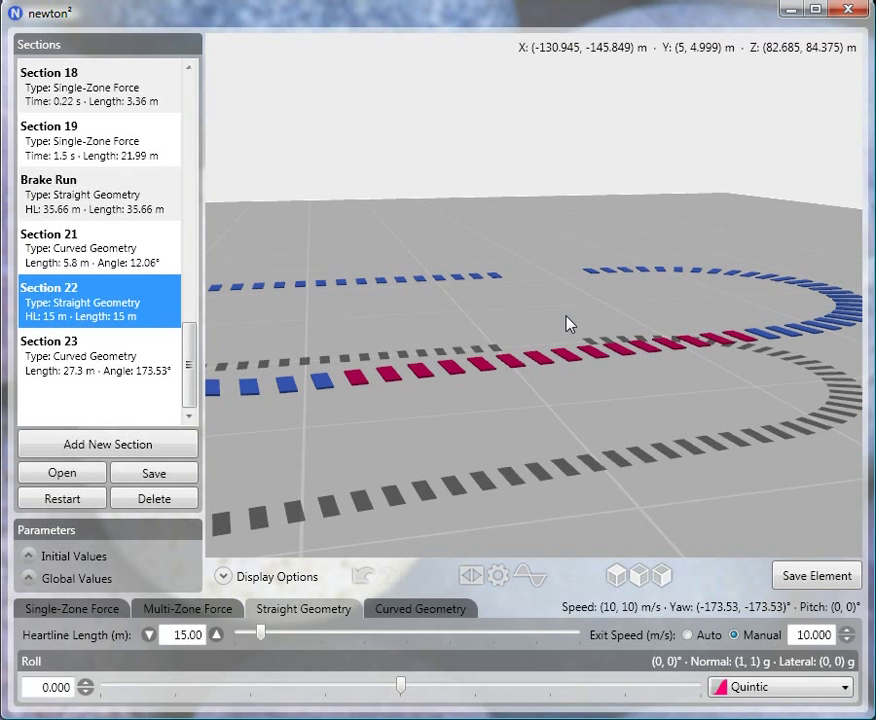
pyautogui.moveTo(535, 323)
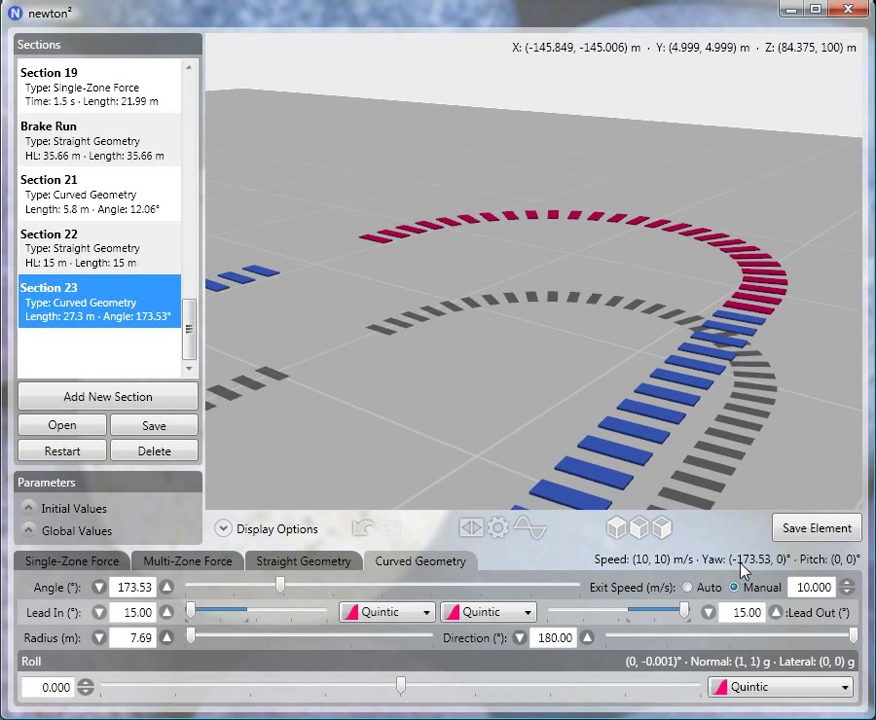
pyautogui.moveTo(390, 258)
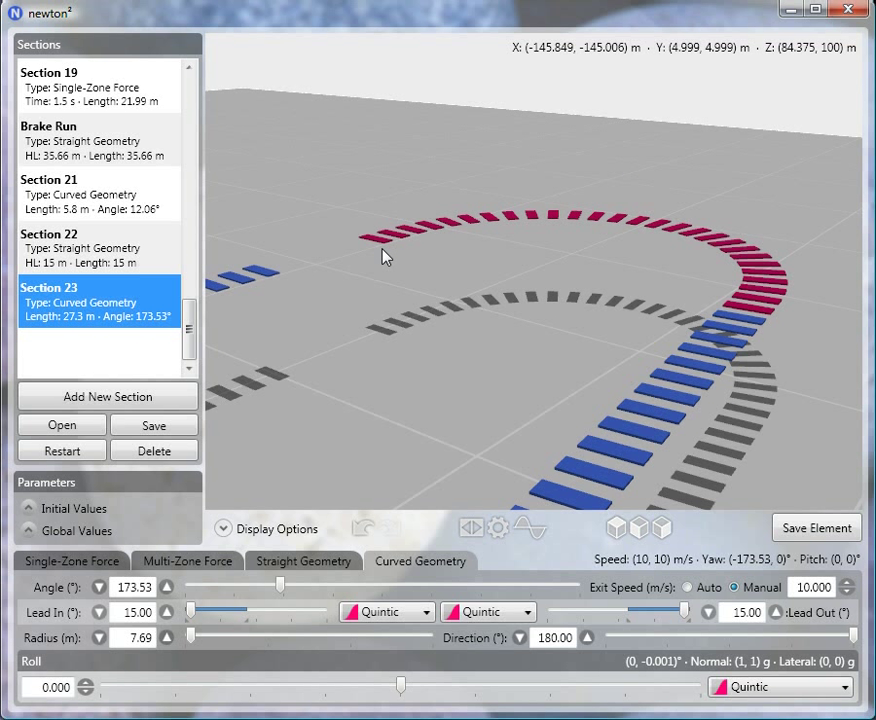
pyautogui.moveTo(250, 612)
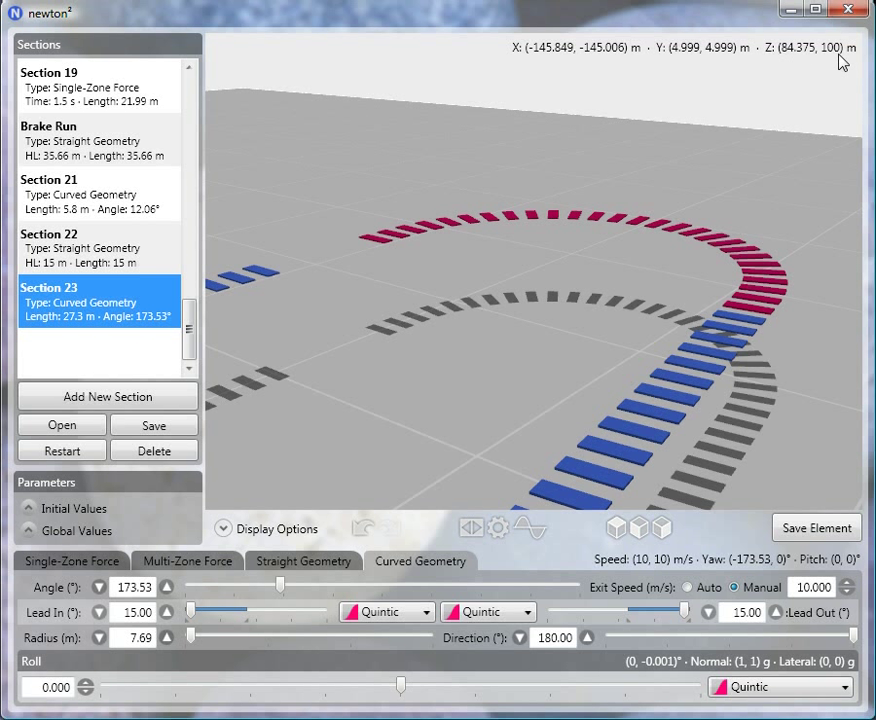
pyautogui.moveTo(405, 244)
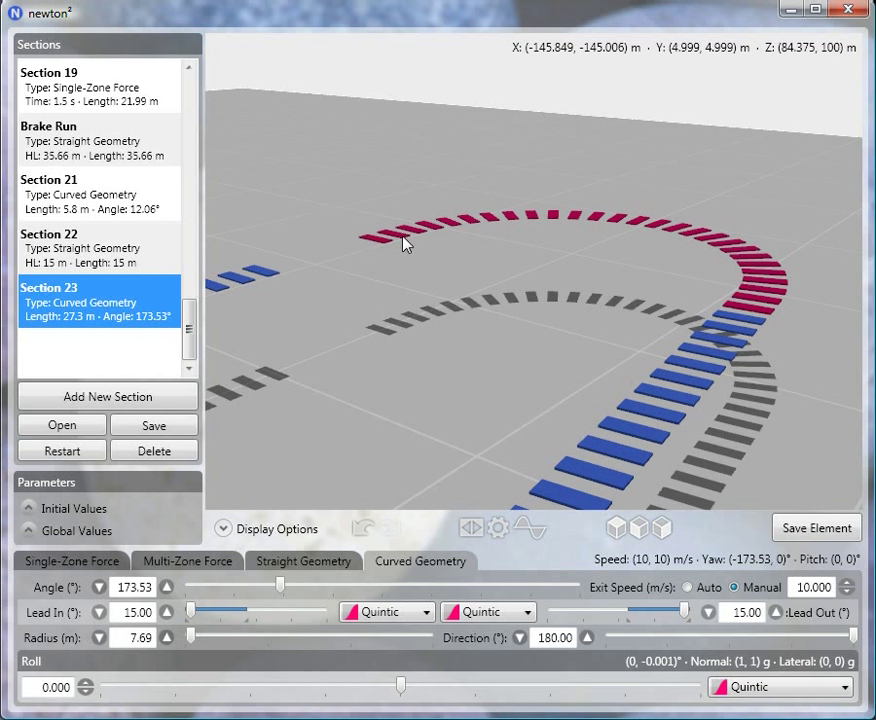
pyautogui.moveTo(470, 252)
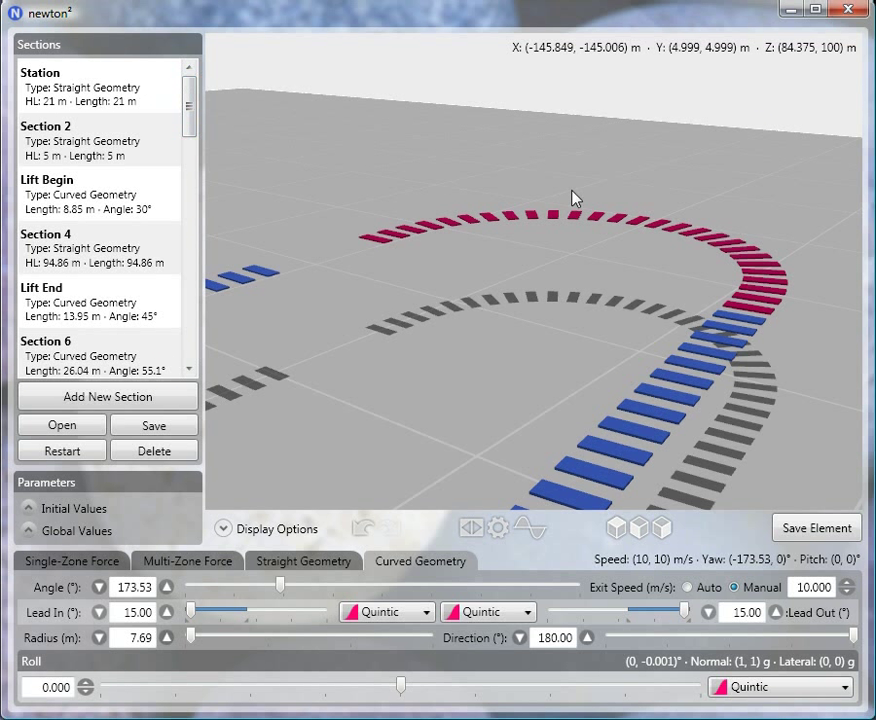
pyautogui.moveTo(838, 62)
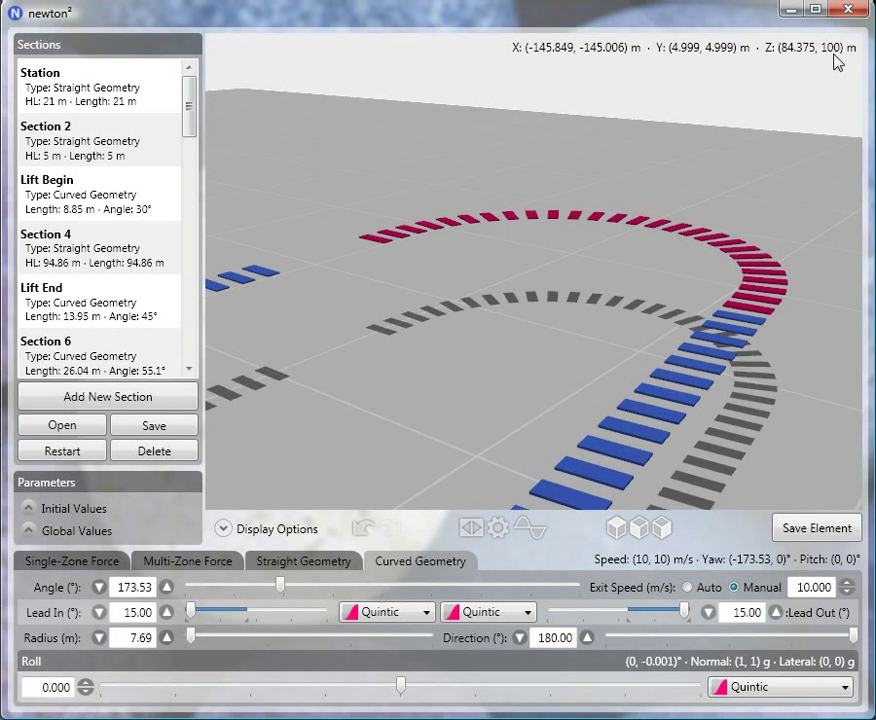
pyautogui.moveTo(70, 98)
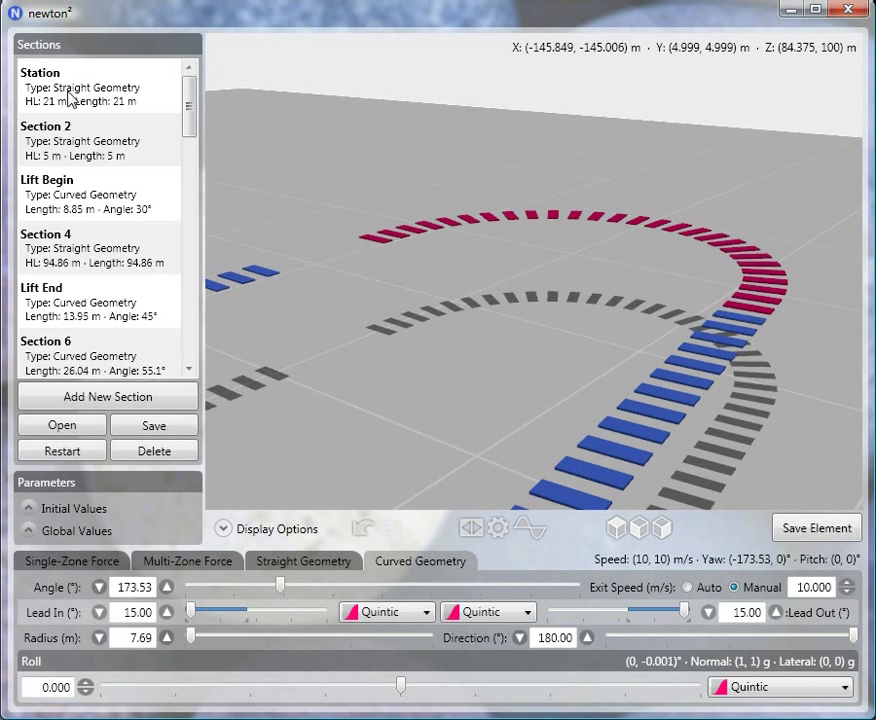
pyautogui.click(100, 87)
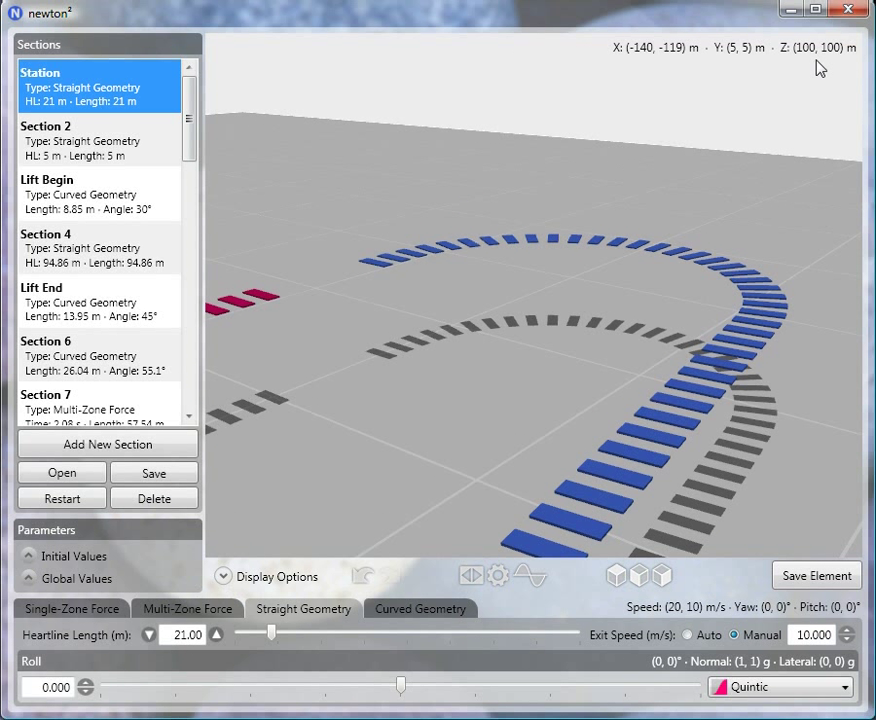